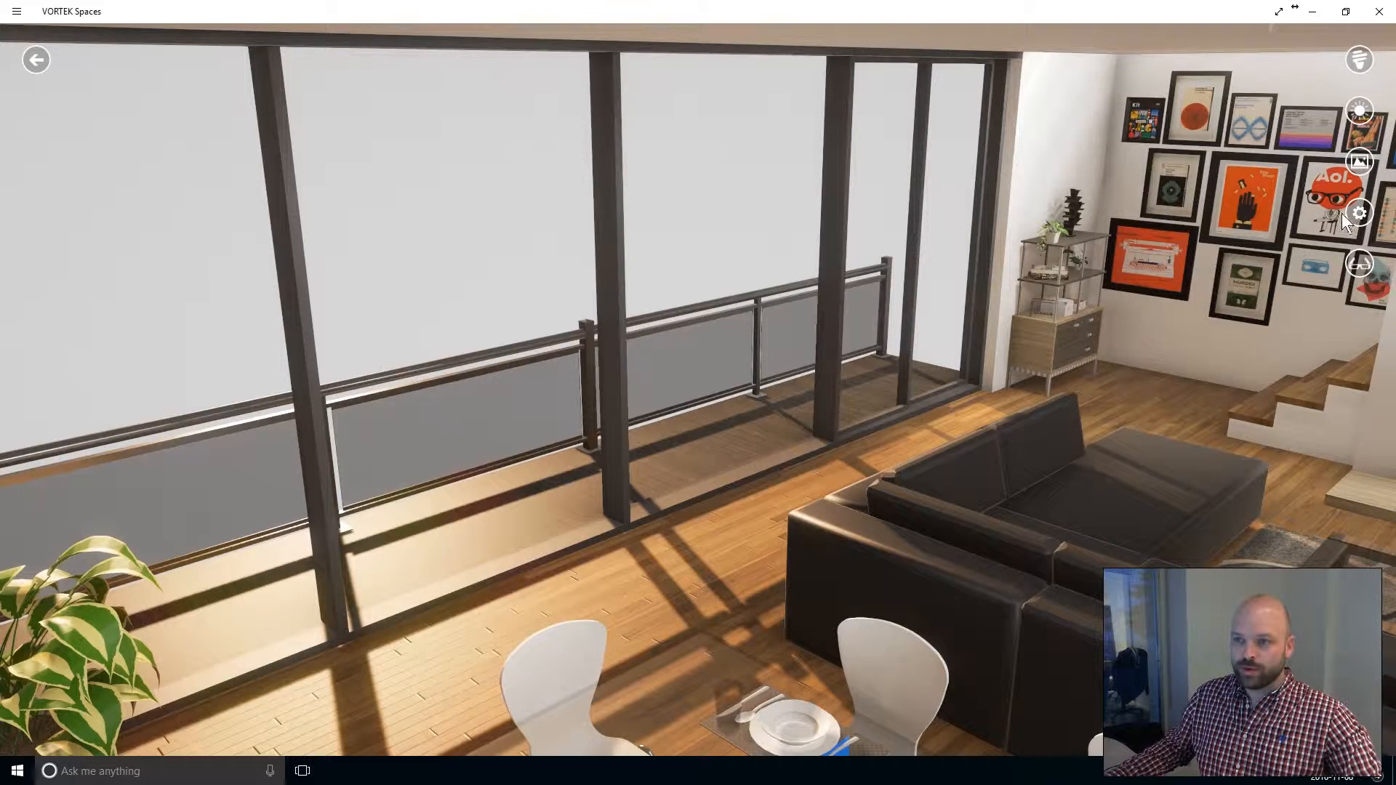
- Widen the apartment camera's field of view, then ease it back to slightly wider
left_click(1358, 213)
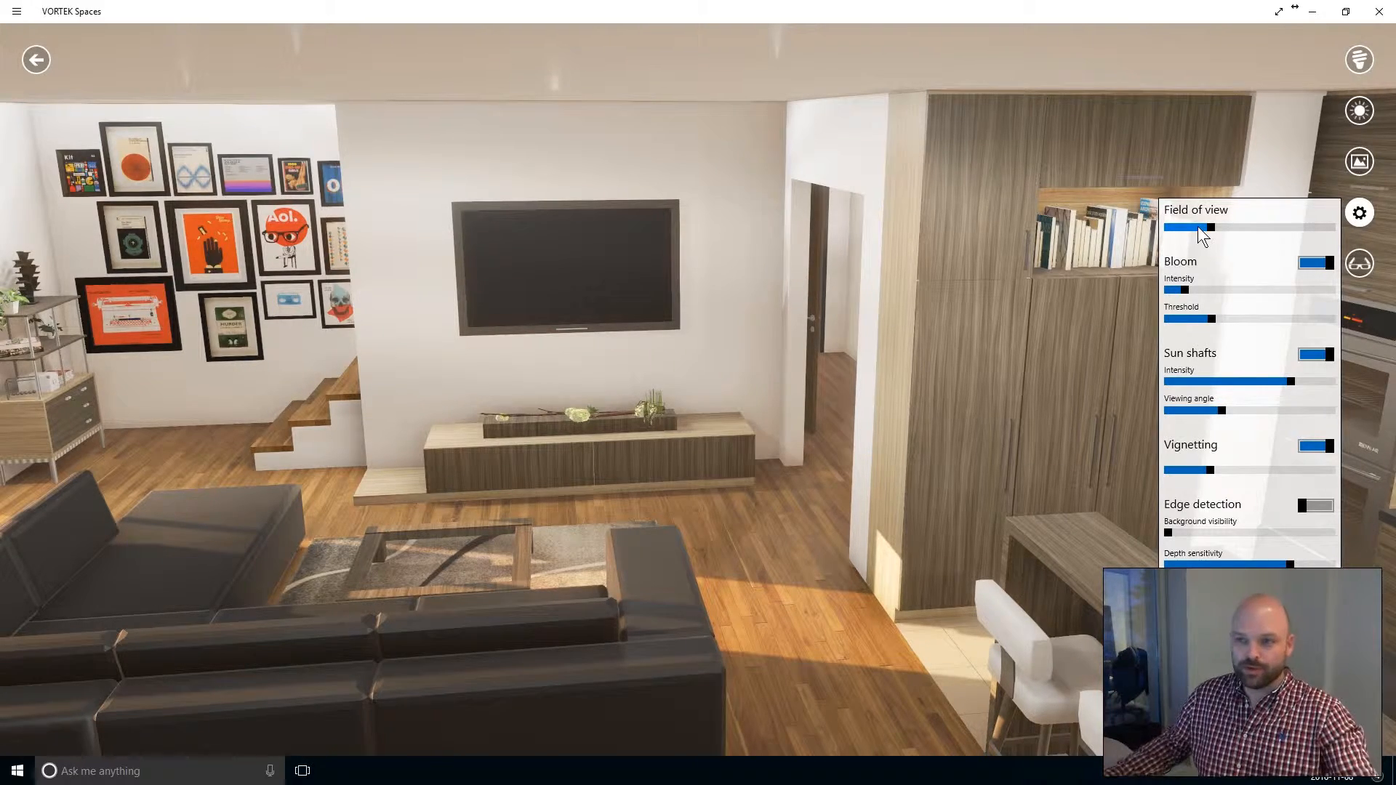
left_click_drag(1206, 226, 1262, 227)
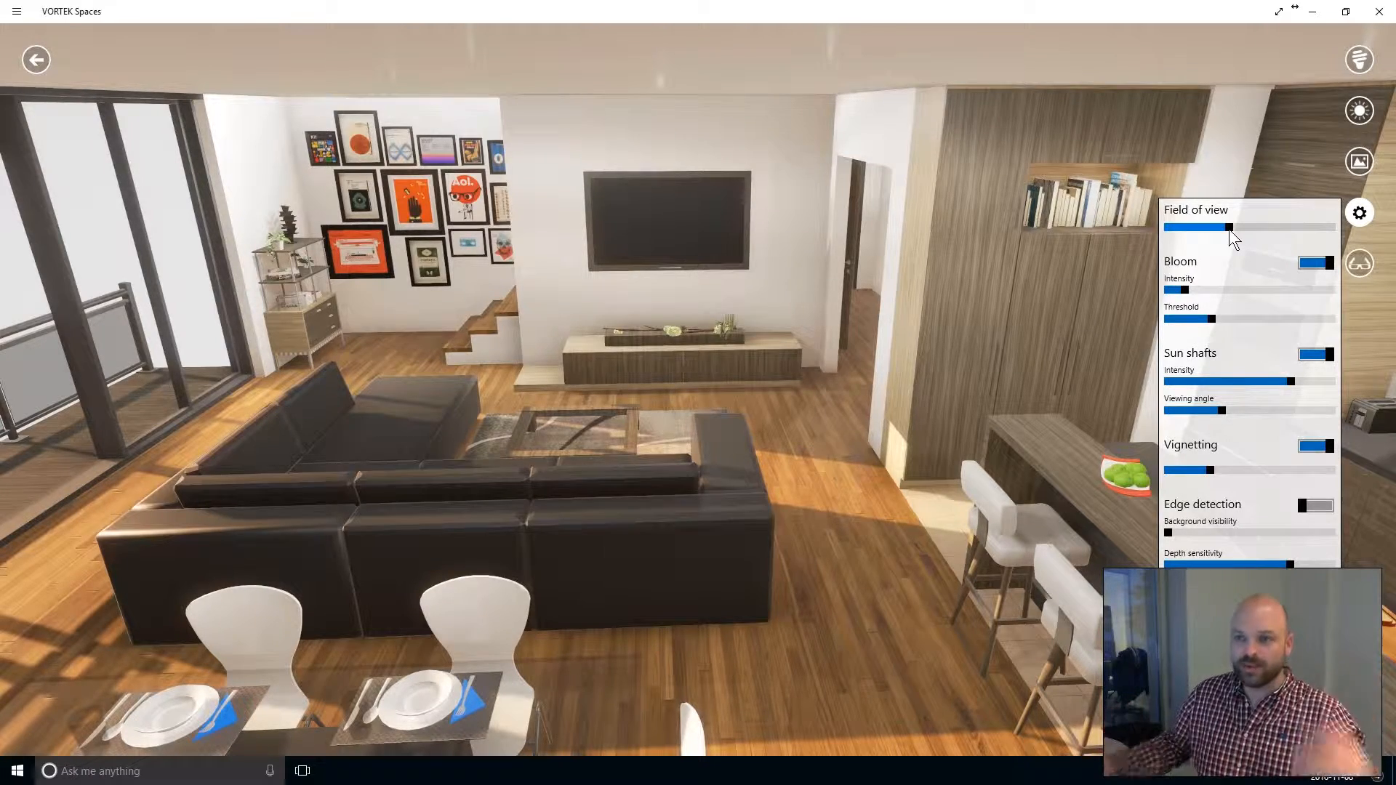
left_click_drag(1230, 227, 1217, 226)
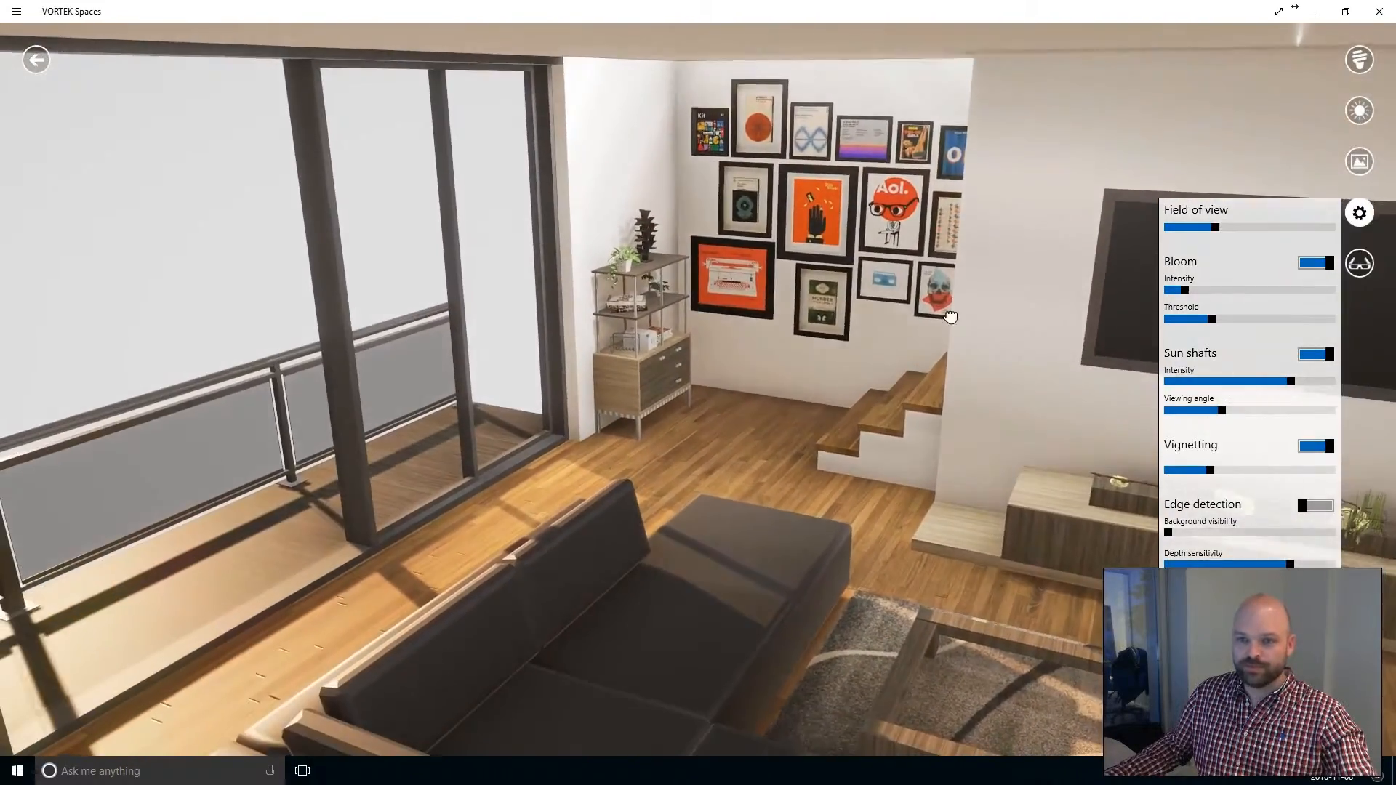
- Try maximum bloom intensity and a raised threshold, then settle both at moderate levels
left_click_drag(950, 316, 376, 301)
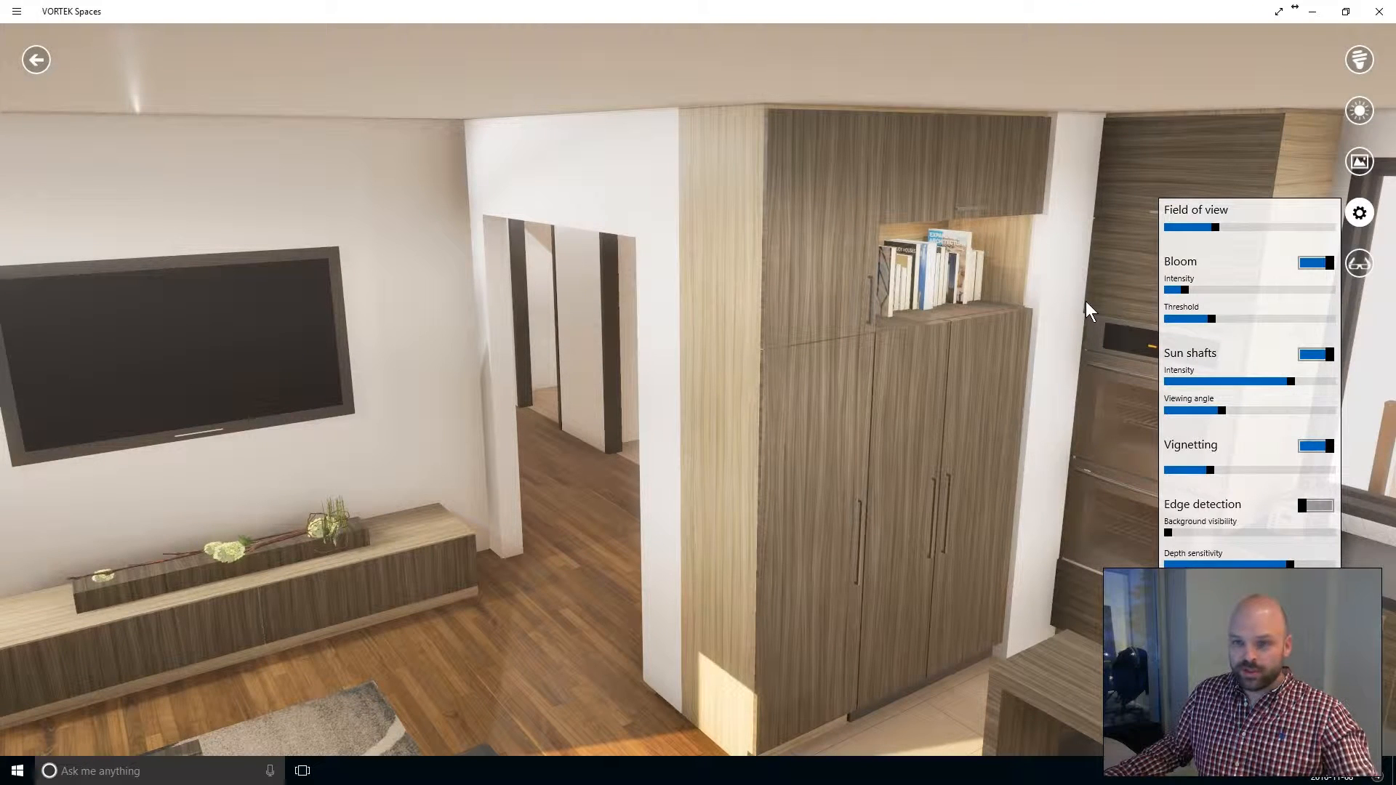
left_click_drag(1177, 289, 1193, 289)
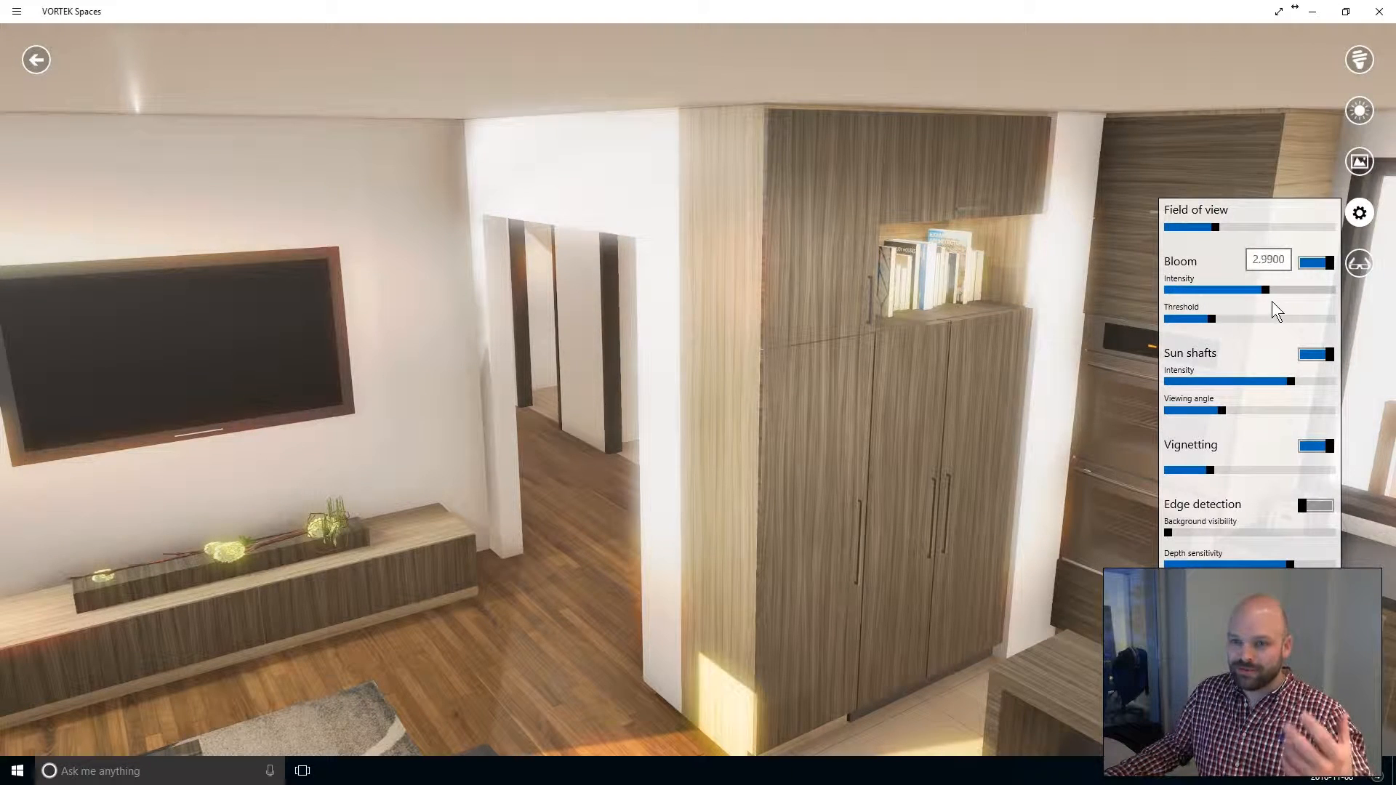
left_click_drag(1246, 289, 1313, 289)
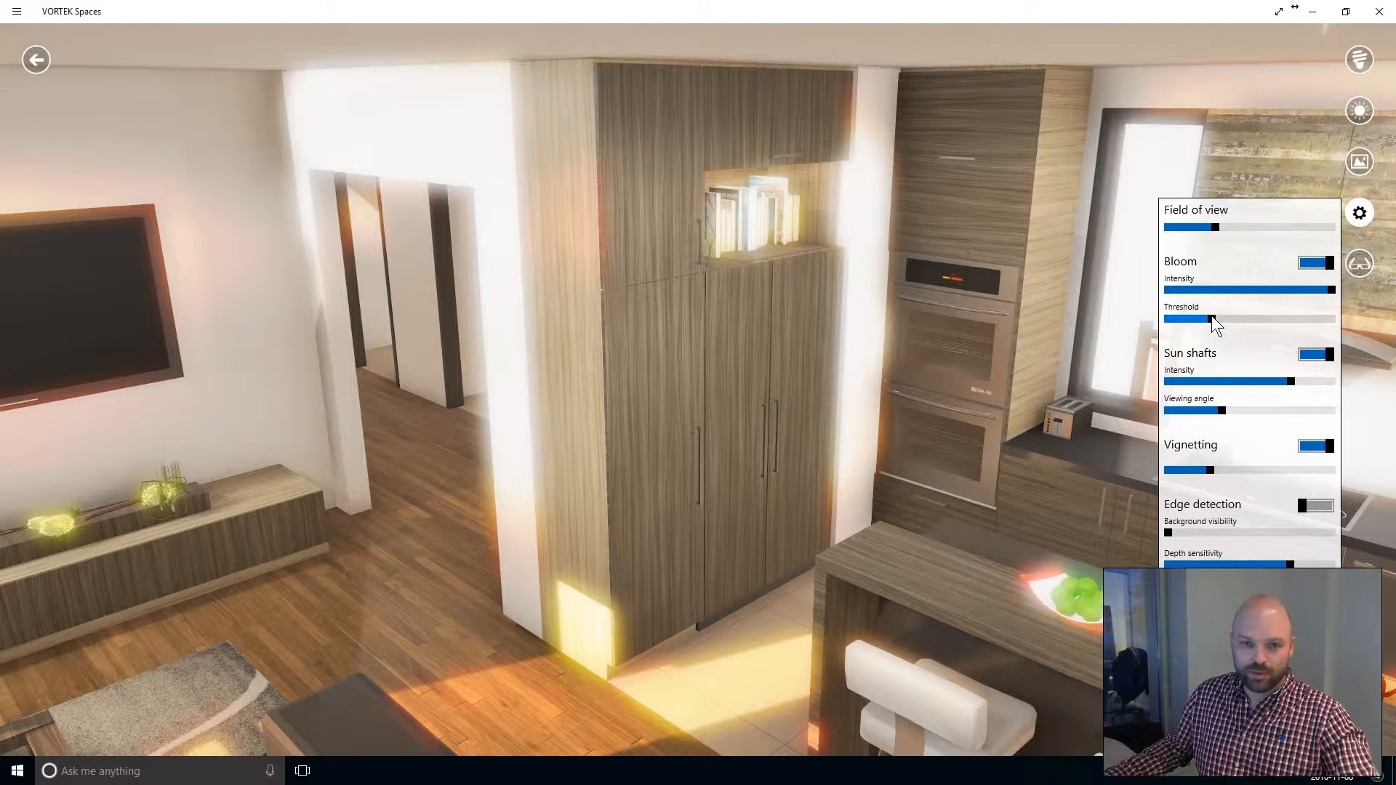
left_click(1210, 319)
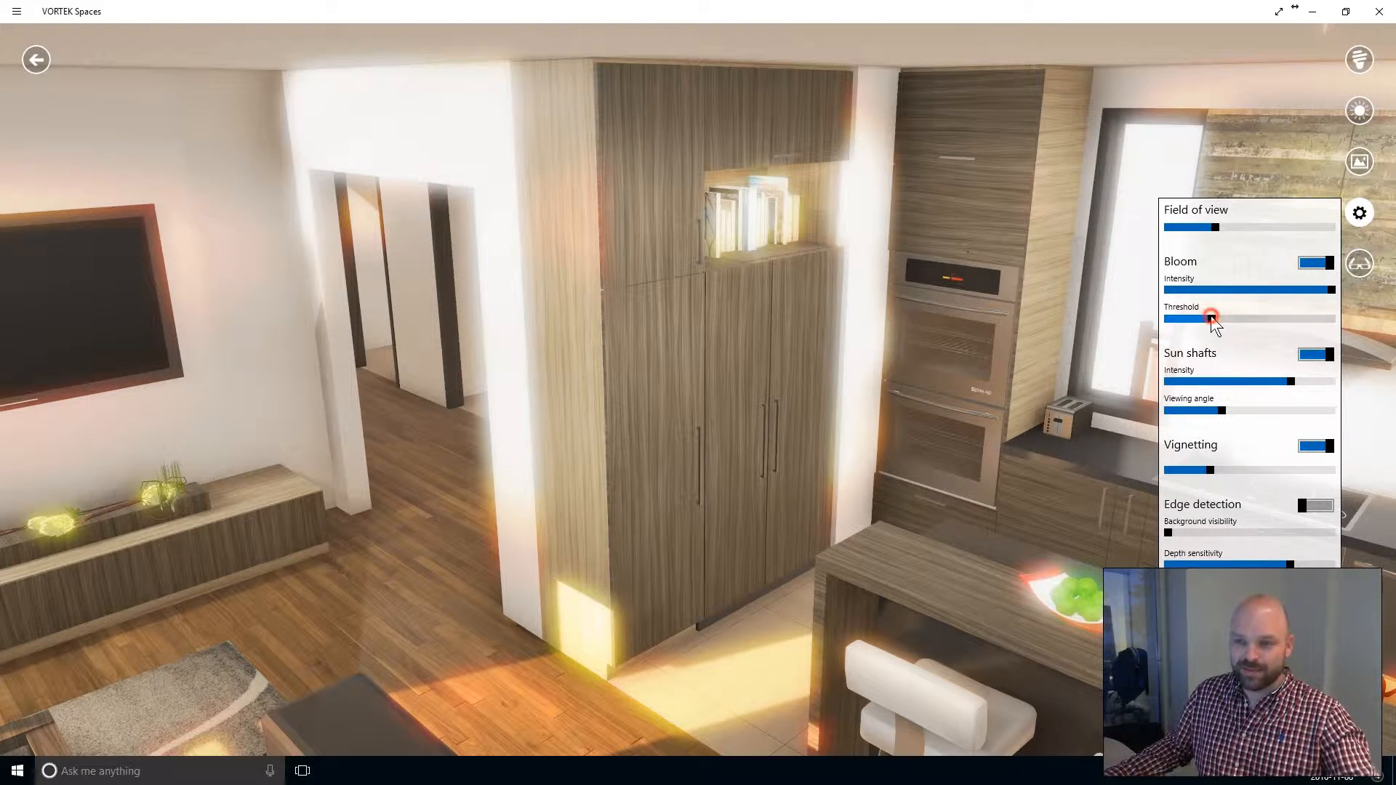
left_click_drag(1210, 319, 1322, 318)
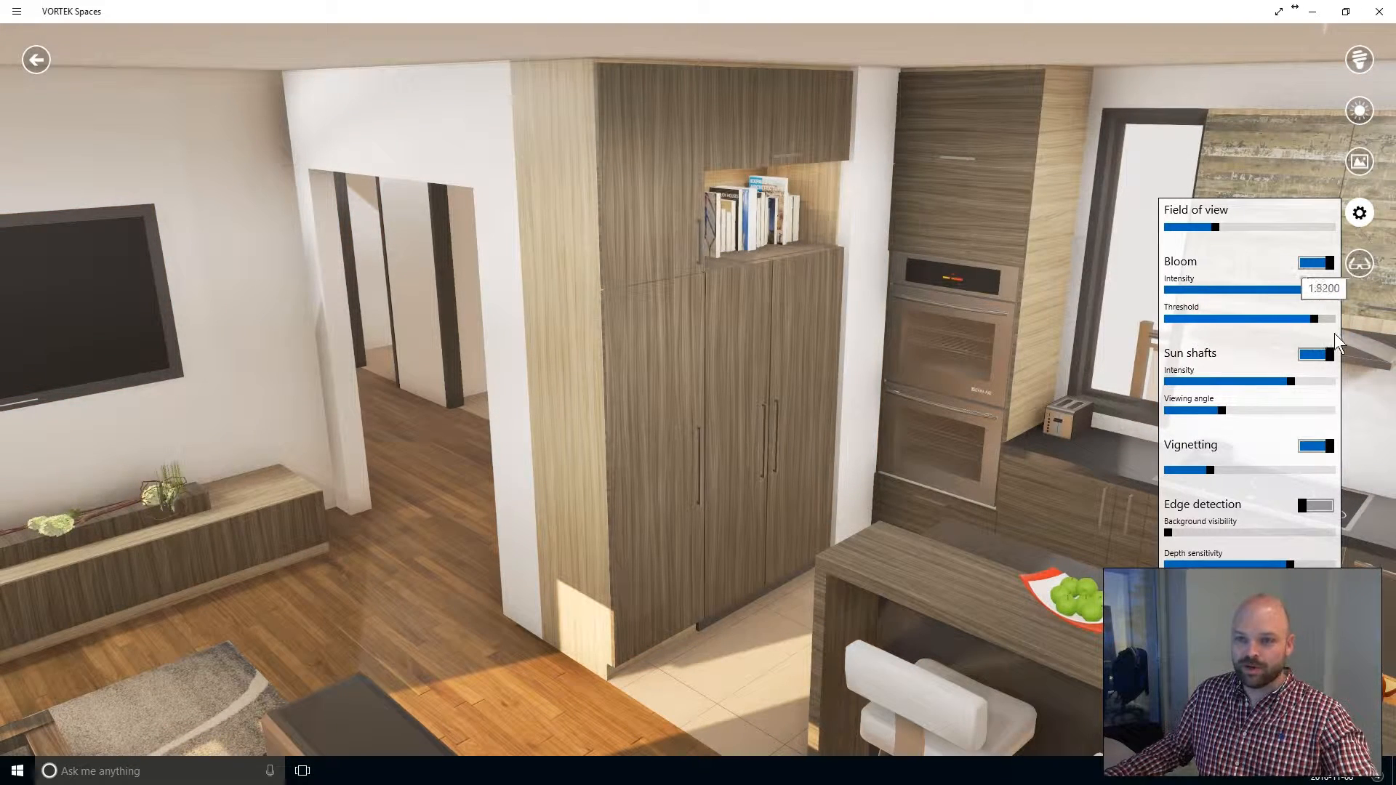
left_click_drag(1308, 290, 1336, 290)
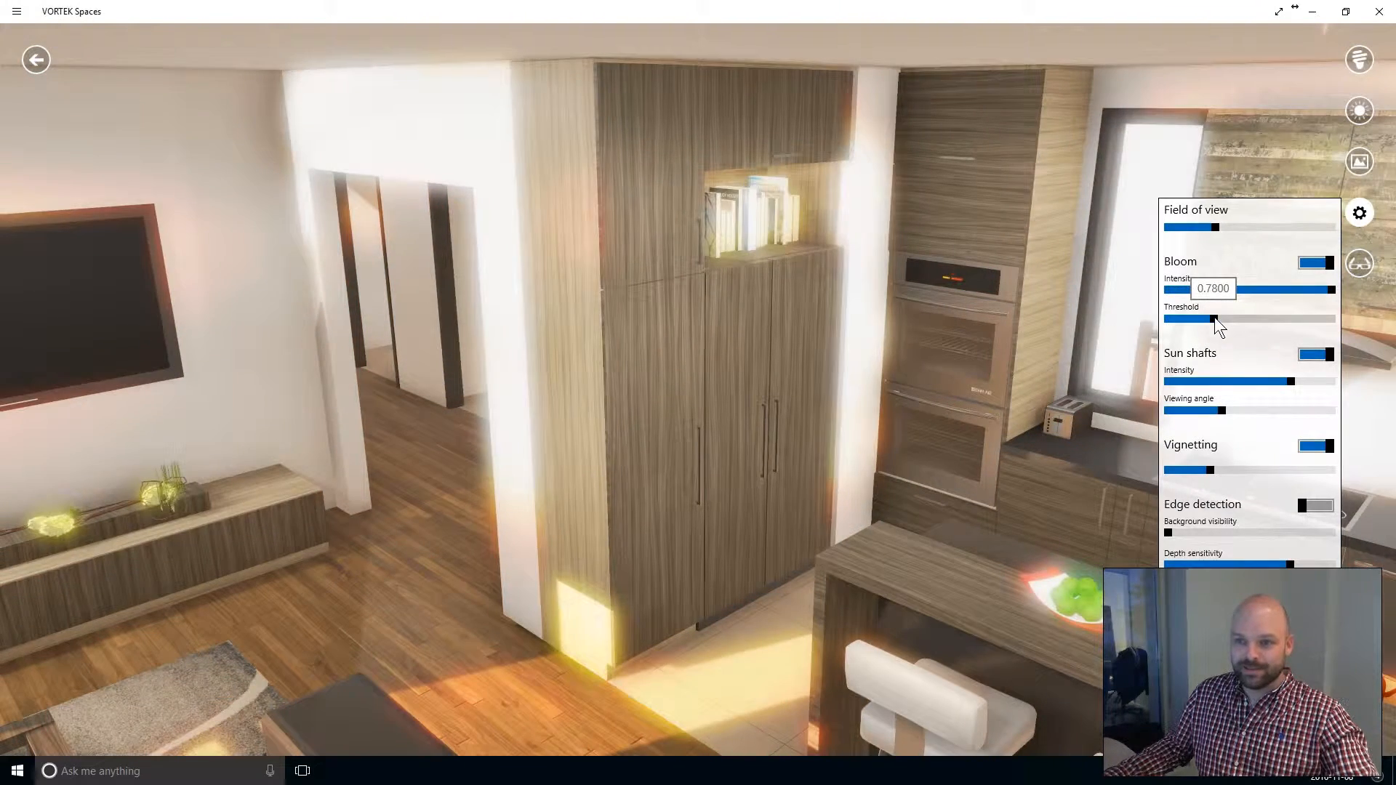
left_click_drag(1213, 290, 1233, 290)
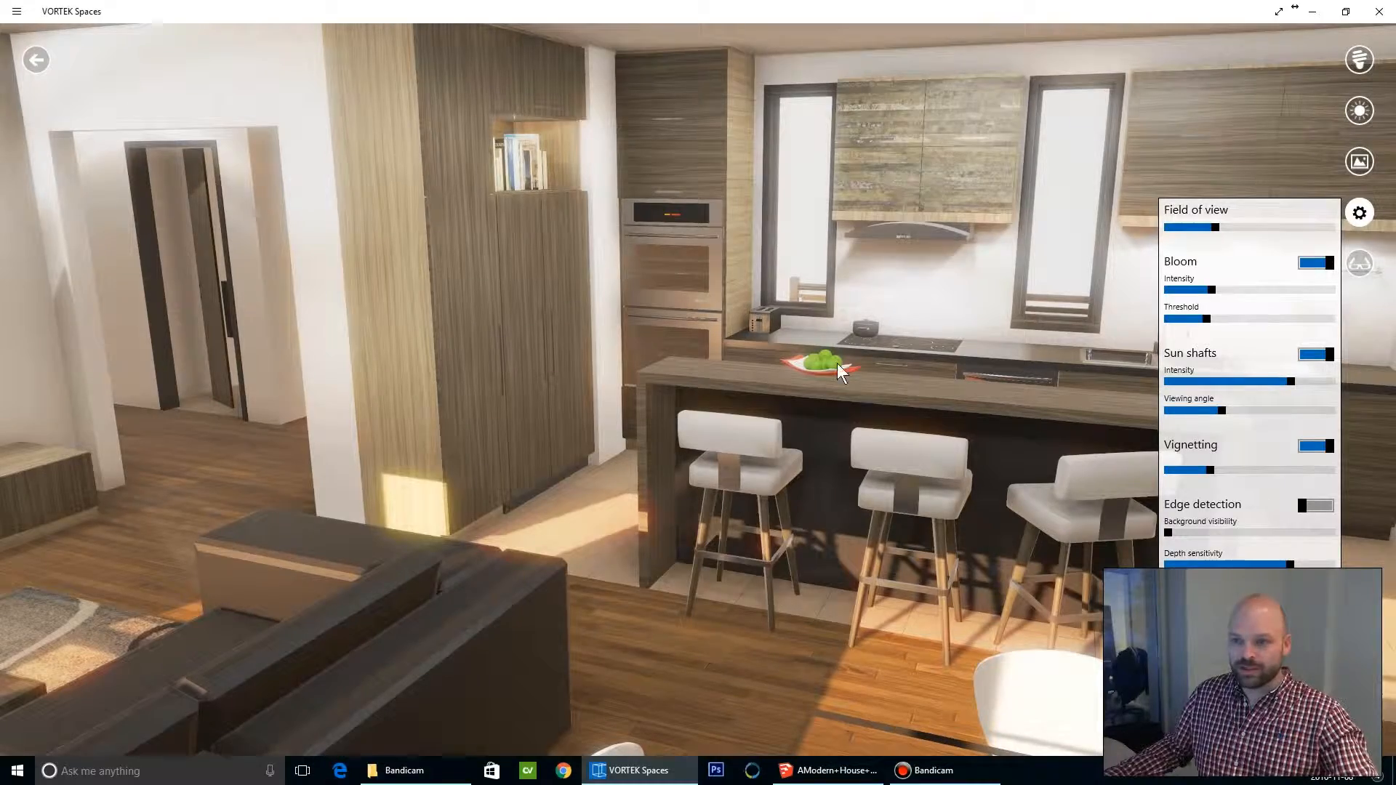
left_click_drag(841, 372, 774, 394)
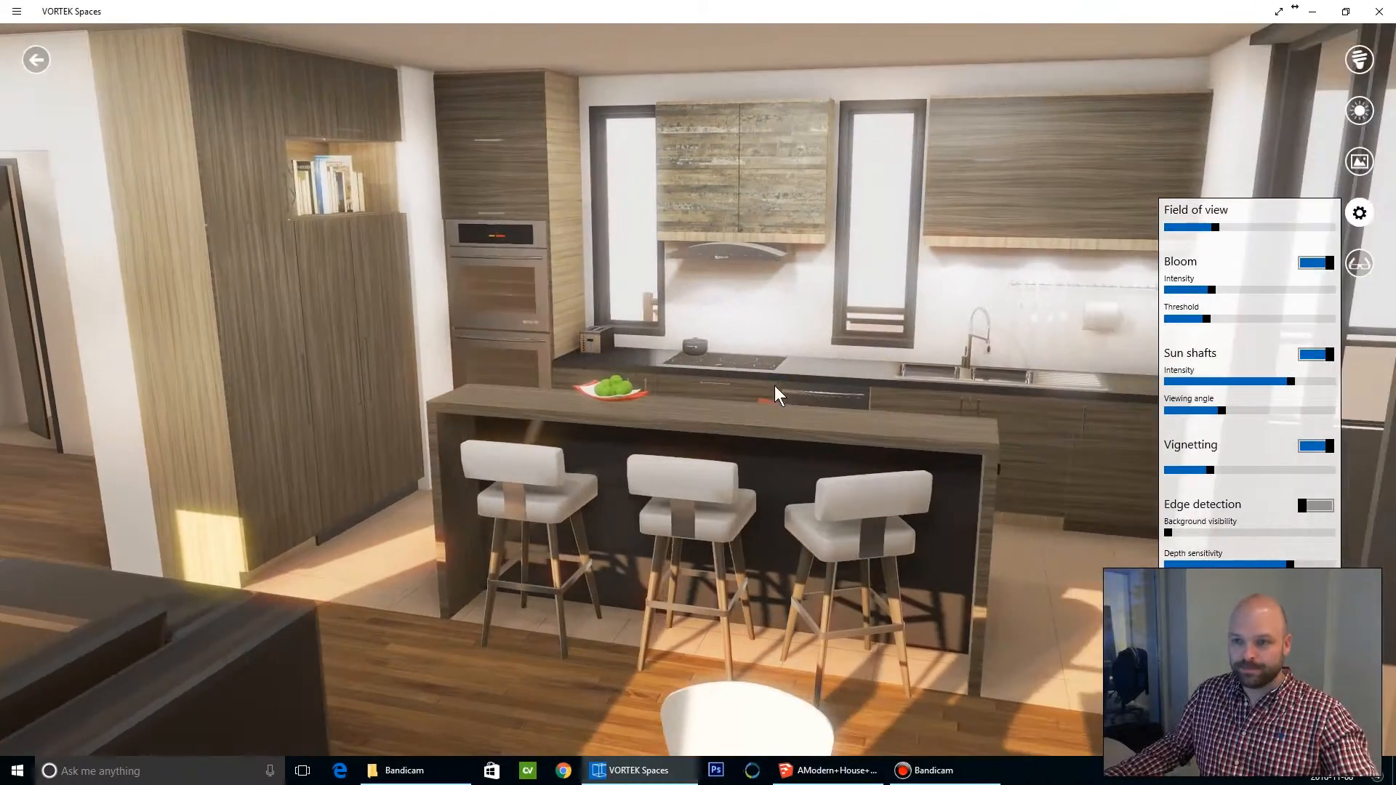
- Look toward the balcony and tall windows, closing and reopening the camera effects settings
left_click_drag(779, 394, 1012, 344)
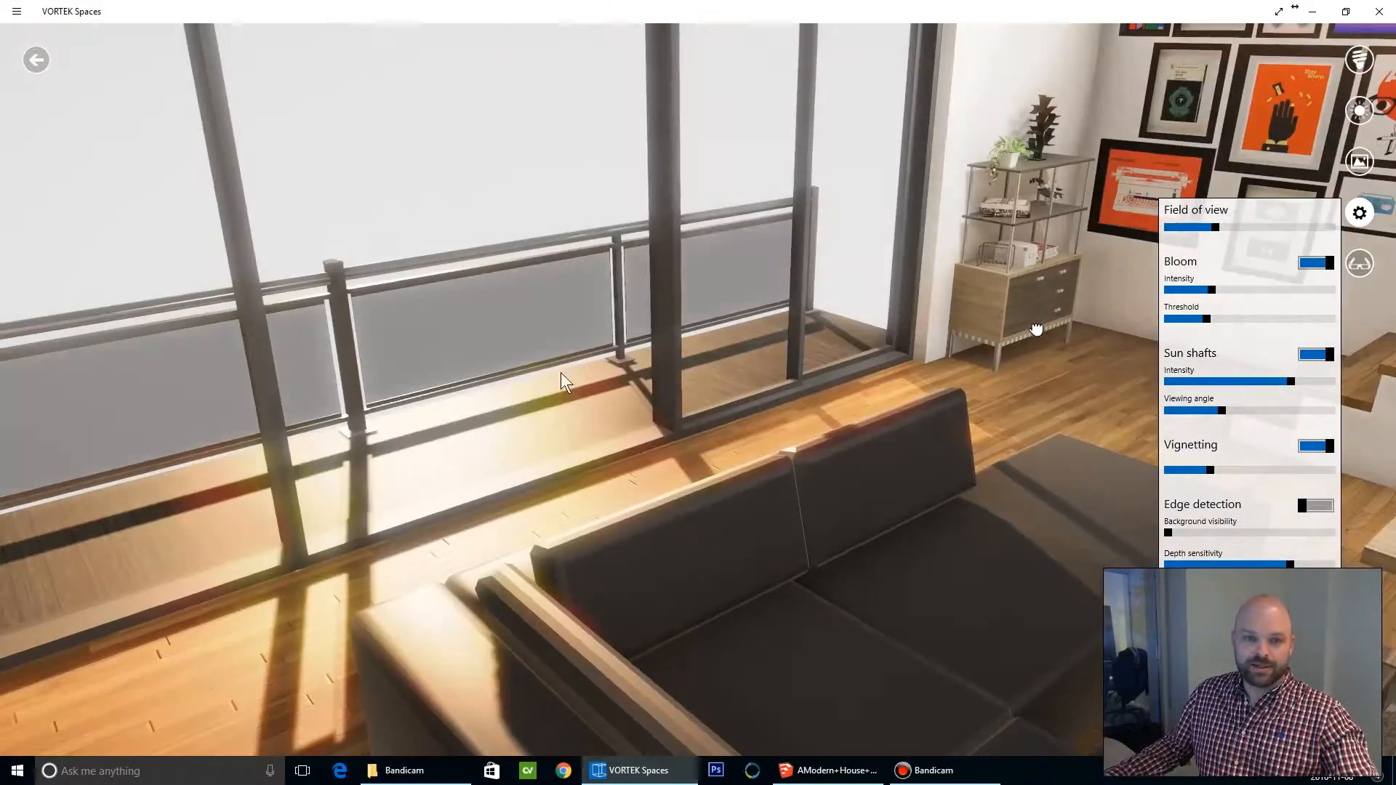
left_click_drag(561, 380, 825, 412)
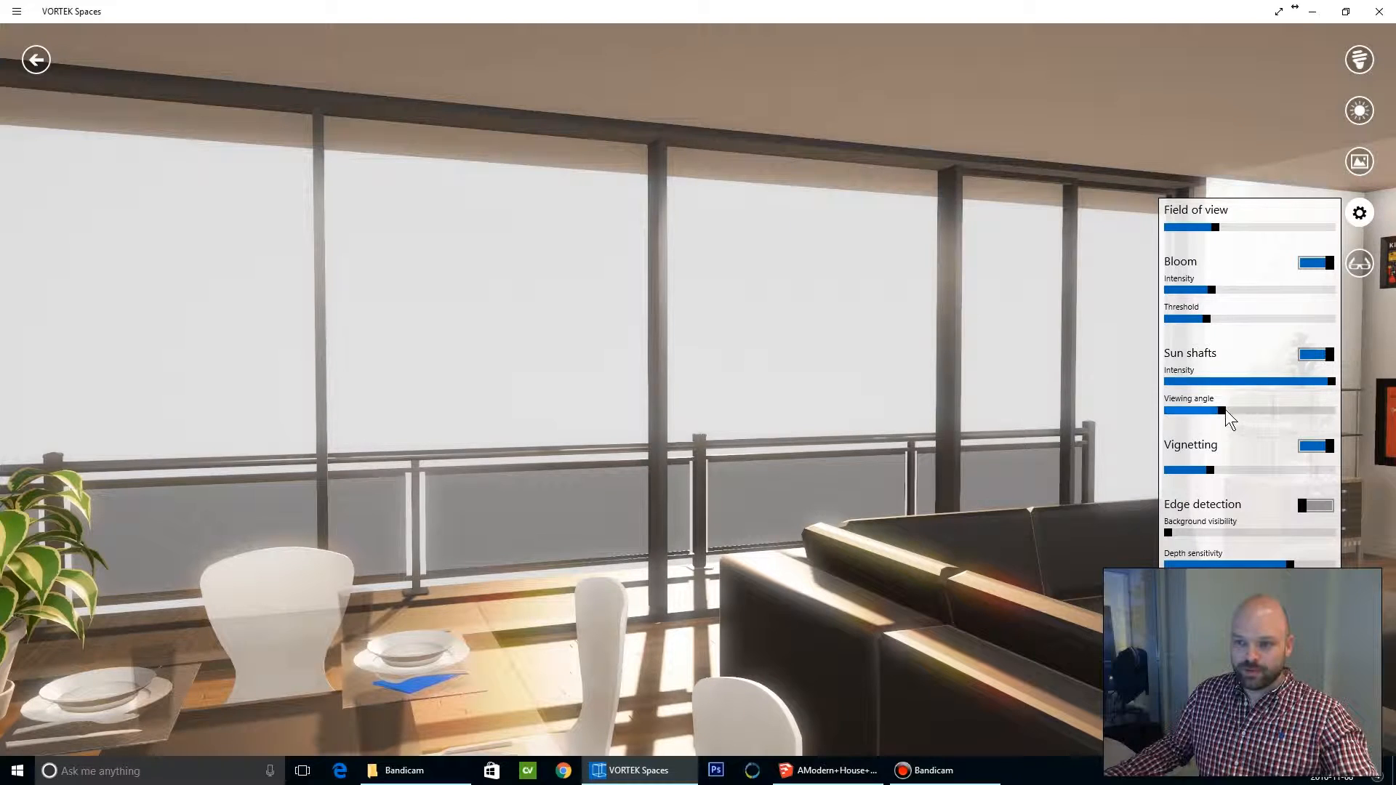
left_click(1359, 211)
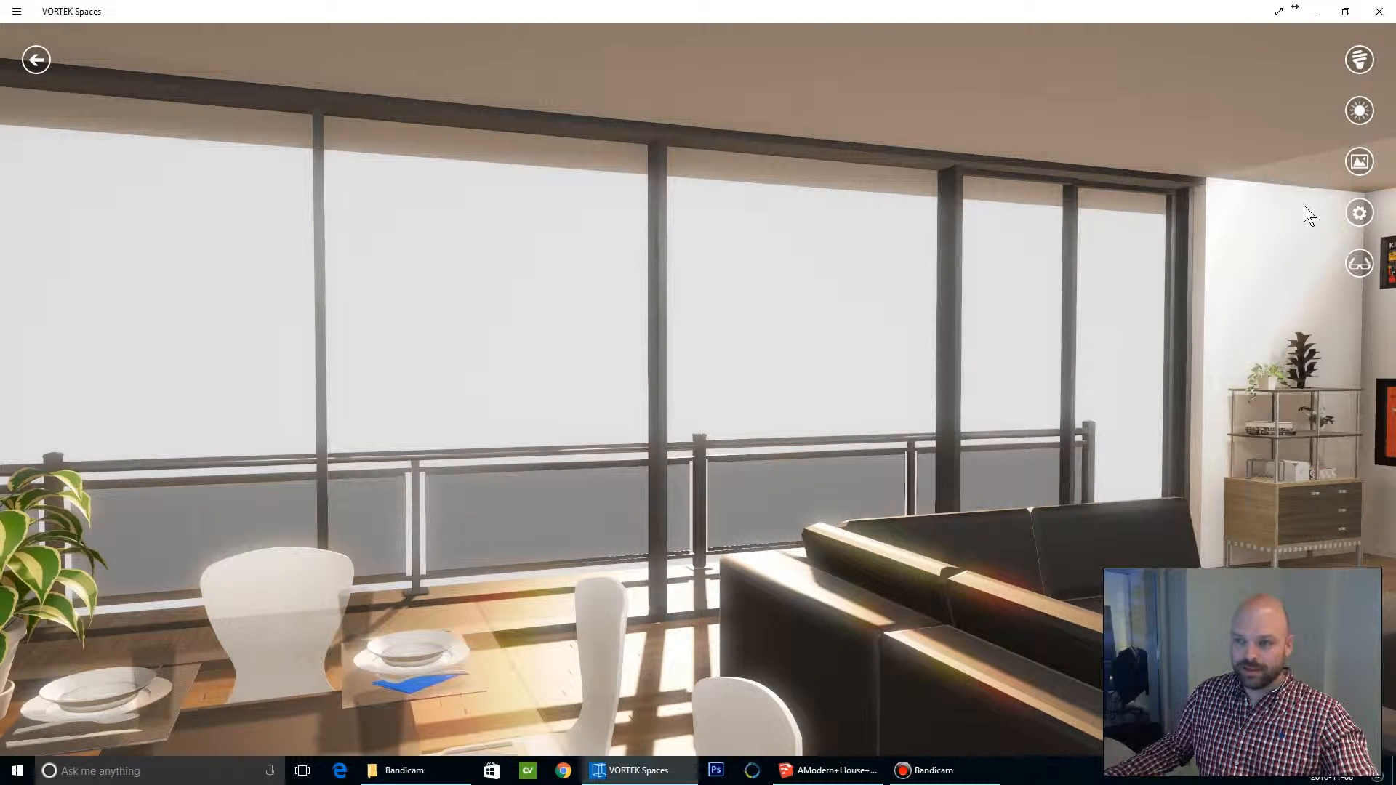
left_click(1359, 213)
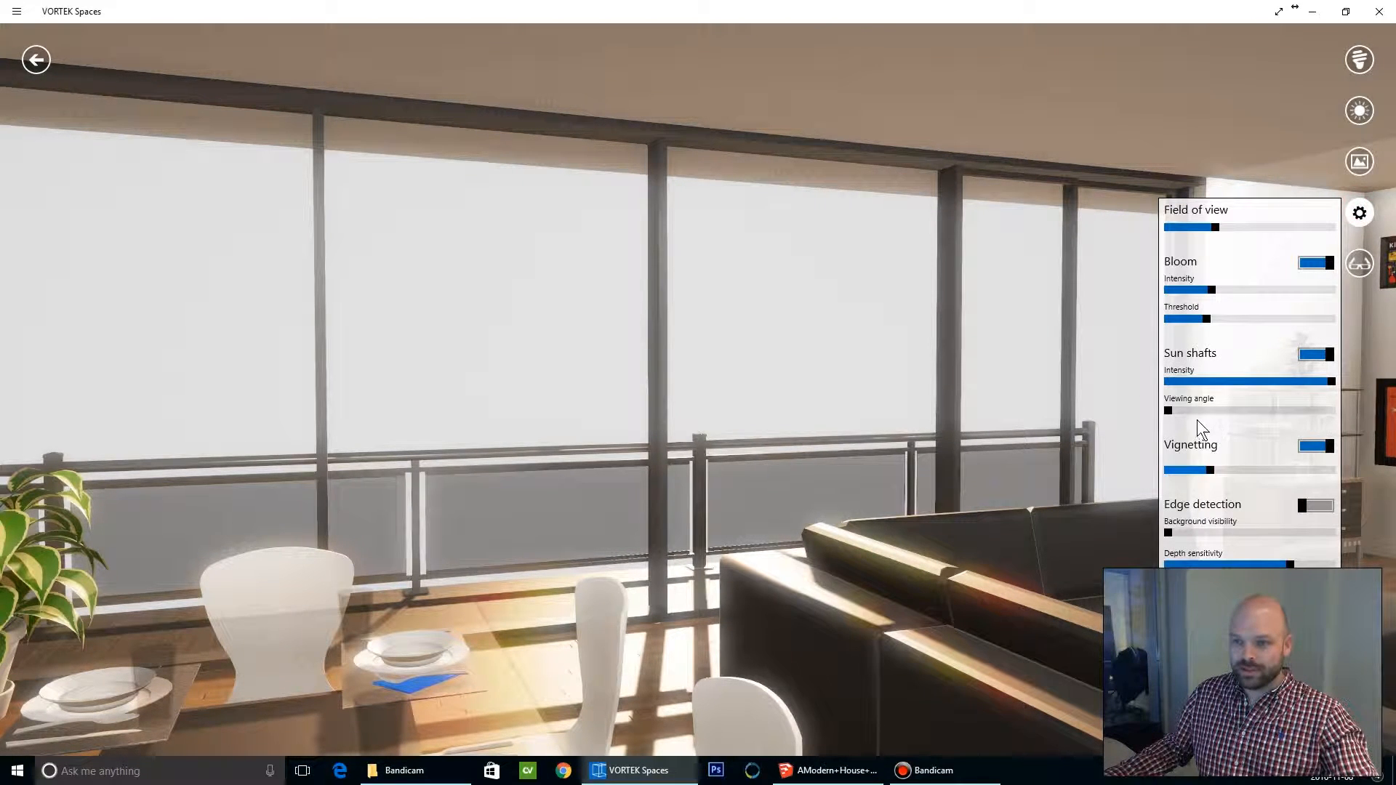
- Push the sun shafts viewing angle to maximum, then narrow it to mid-range
left_click_drag(1168, 410, 1332, 410)
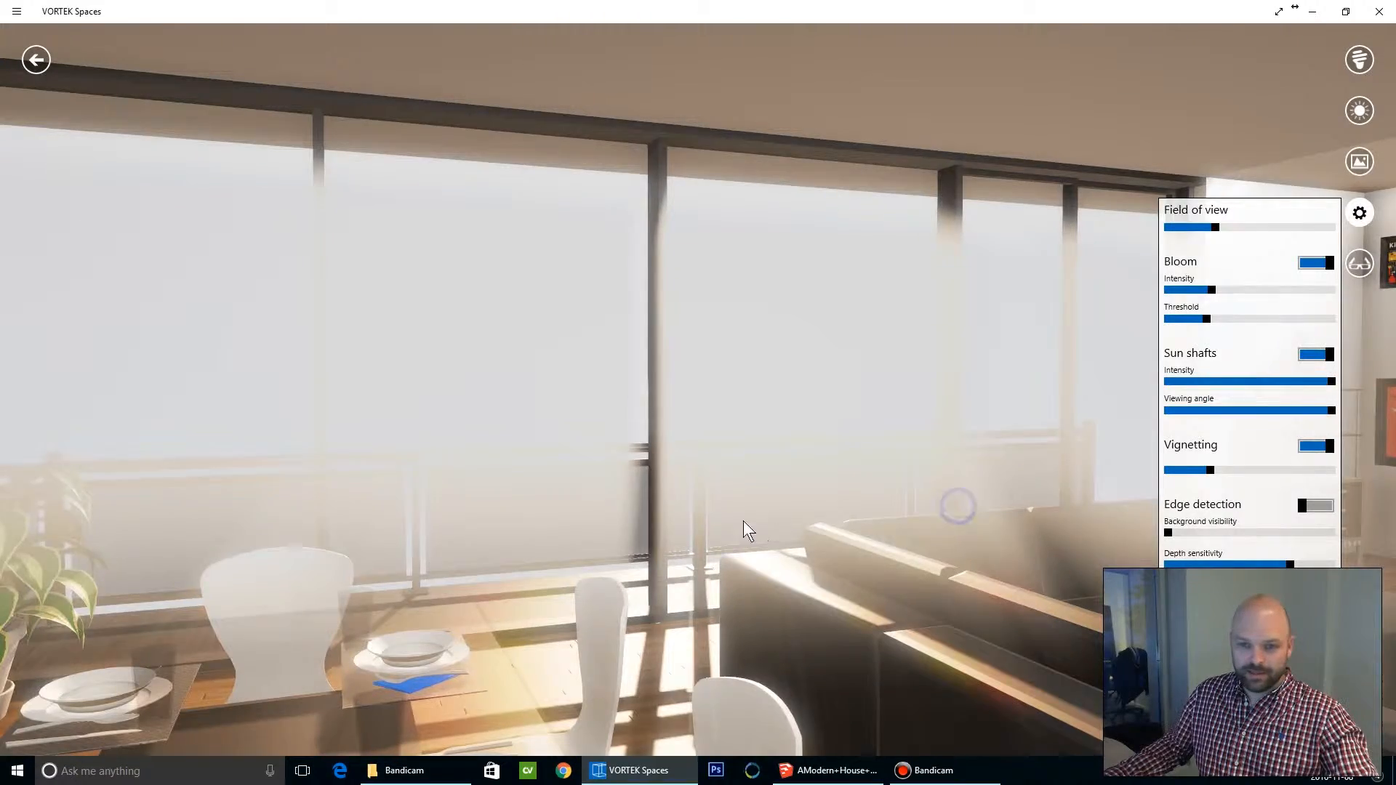
left_click_drag(748, 530, 566, 427)
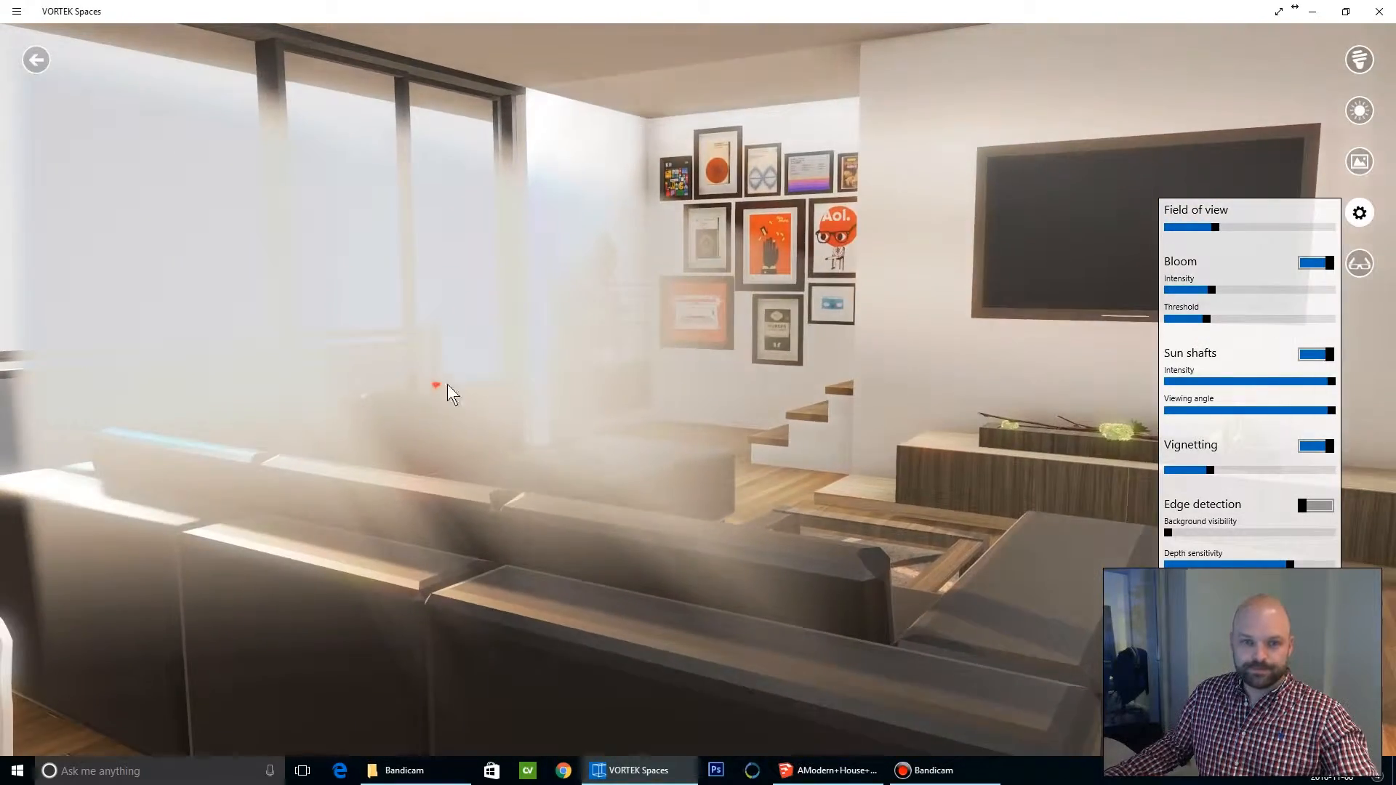
left_click_drag(1326, 410, 1299, 410)
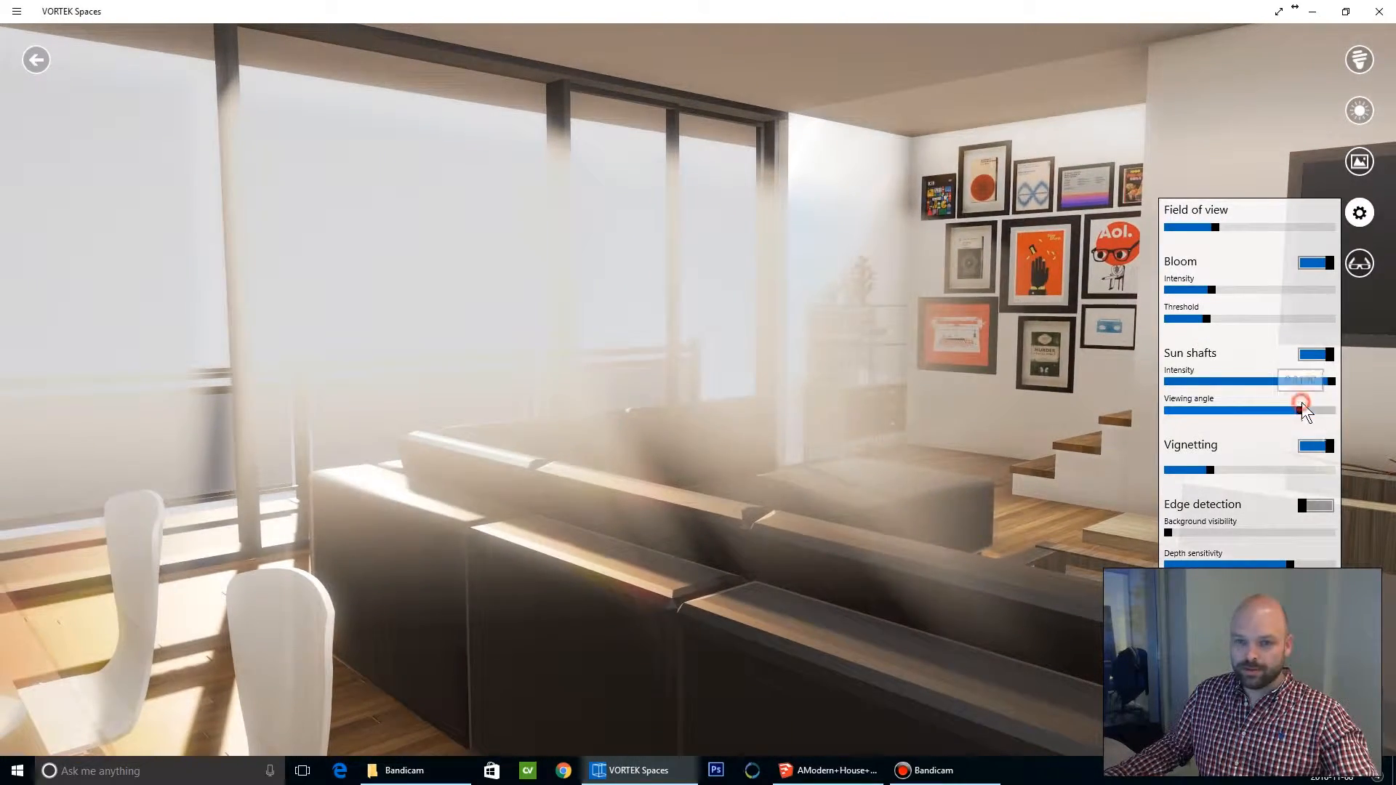
left_click_drag(1296, 409, 1224, 409)
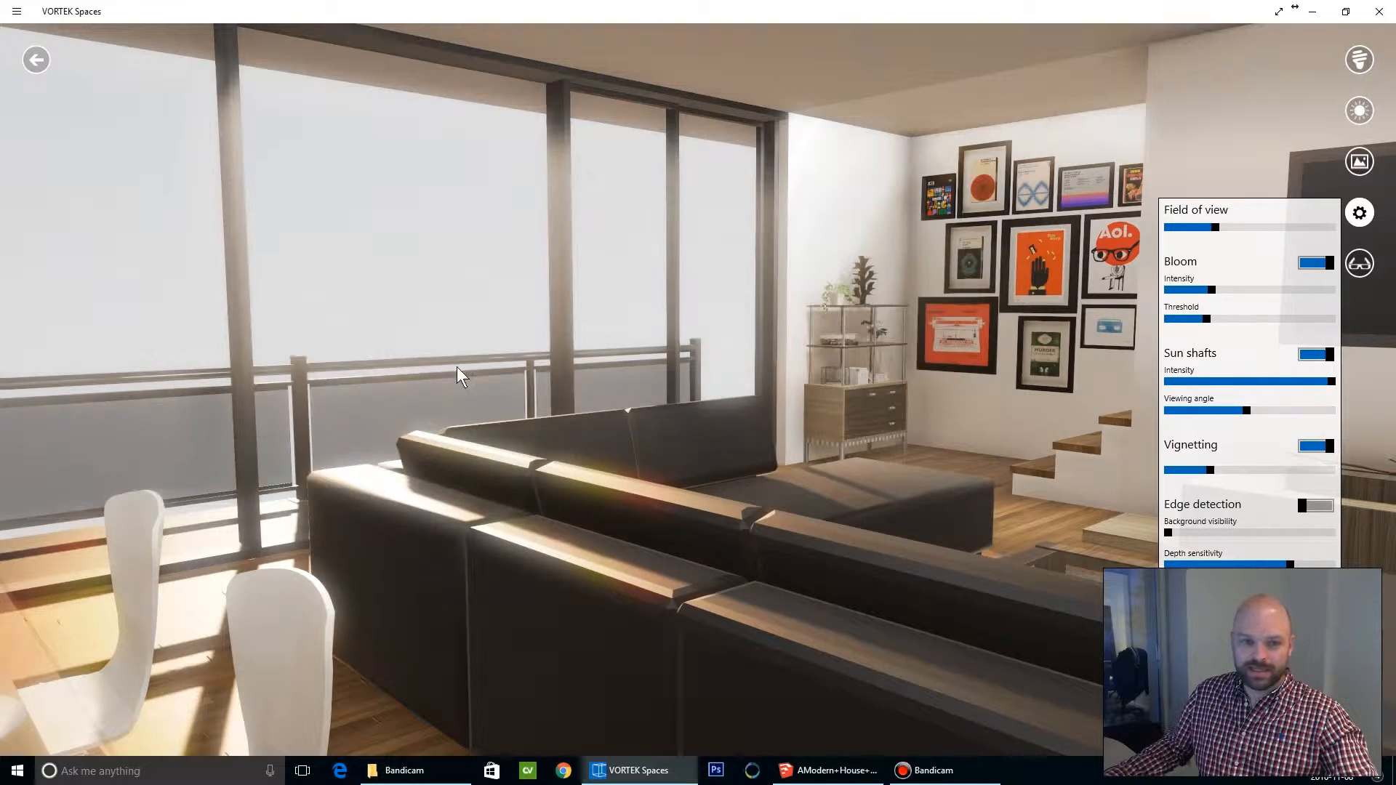
left_click_drag(459, 374, 570, 596)
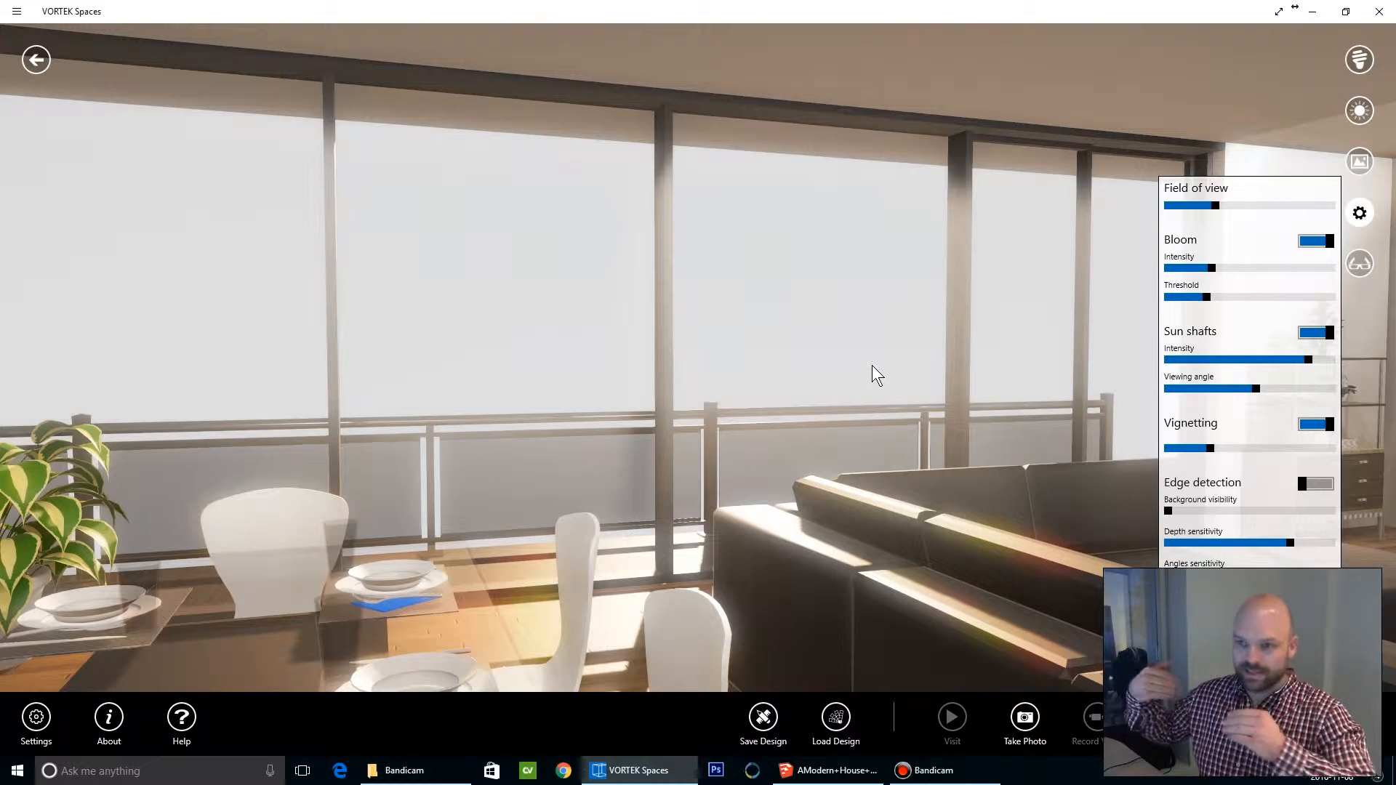
mouse_move(932, 361)
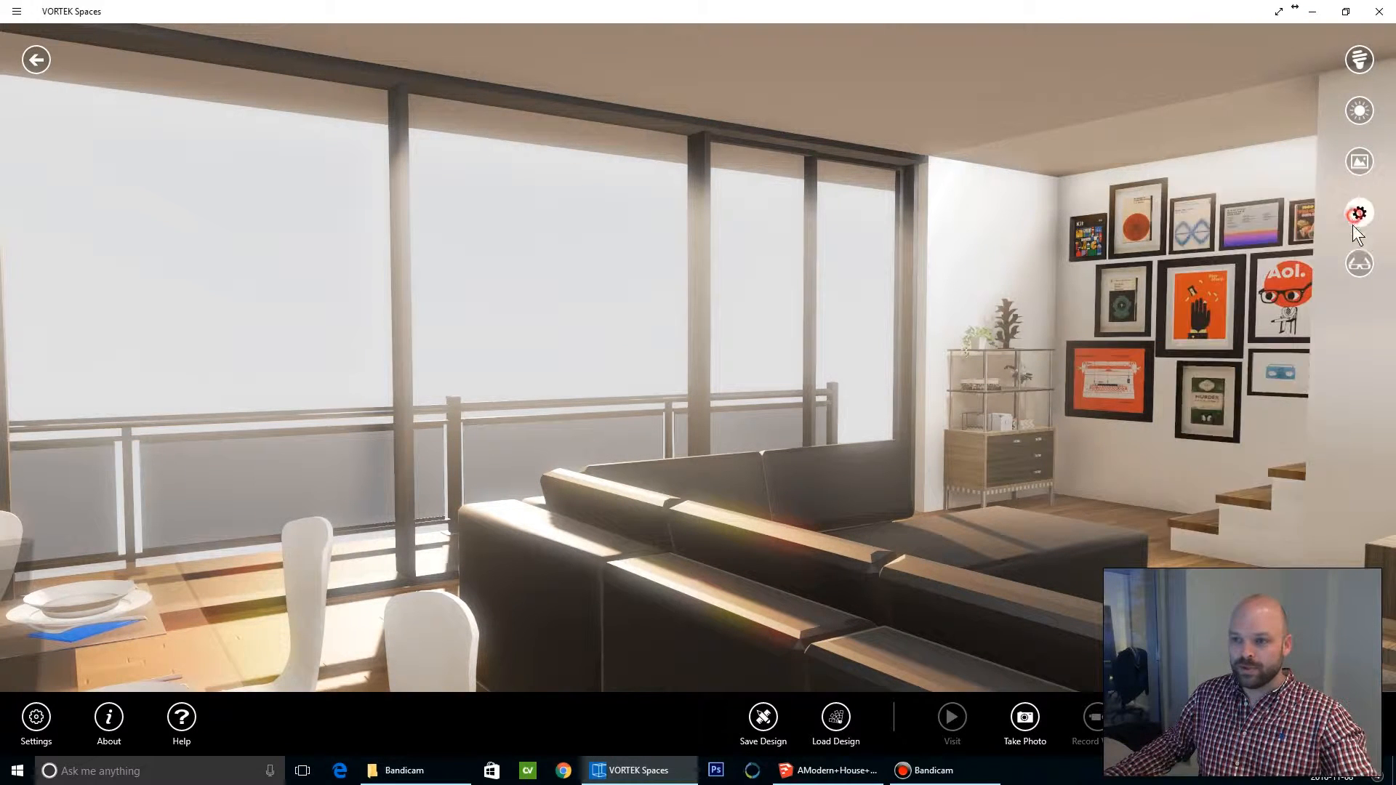
- Bring back the camera effects settings and switch edge detection on
left_click(1359, 213)
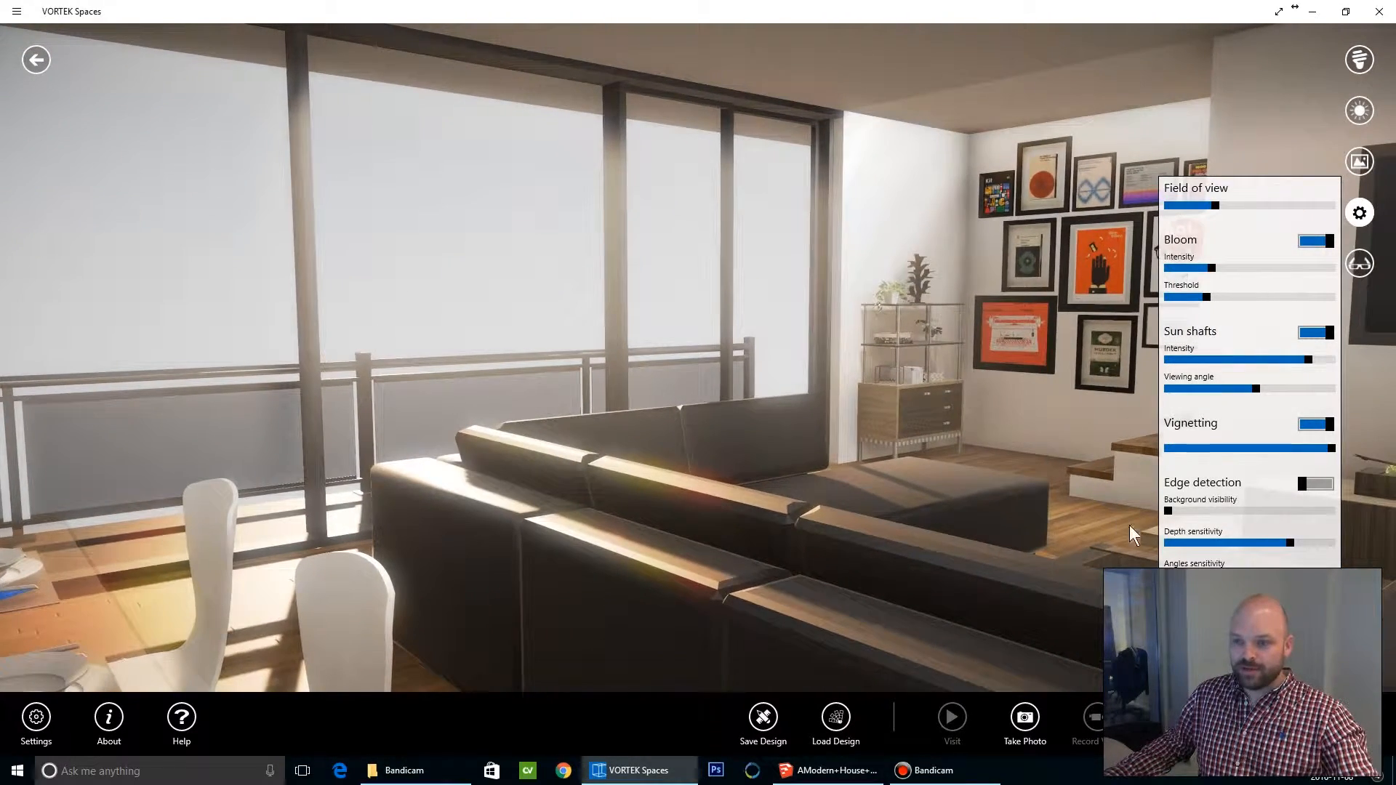
left_click(1318, 483)
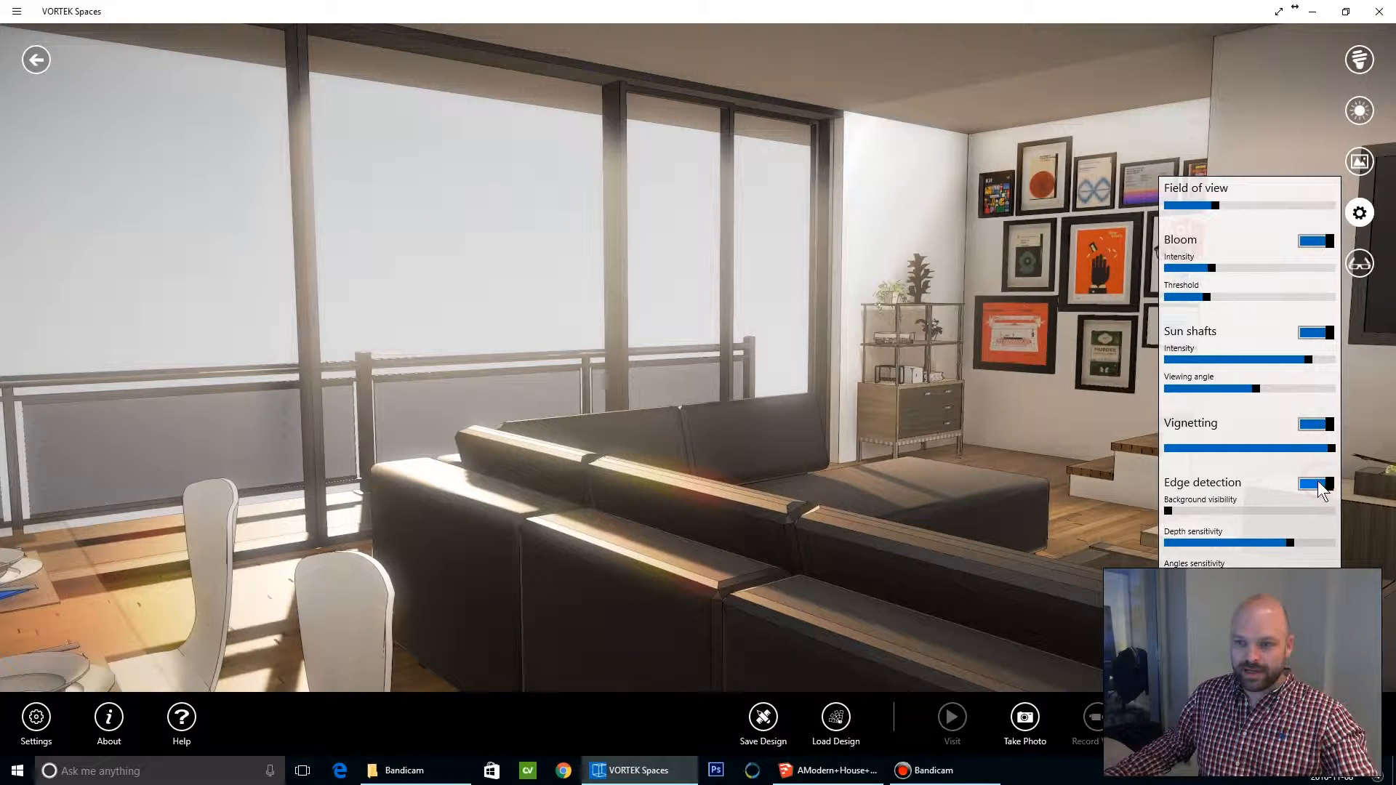
- Lower edge depth sensitivity and raise background visibility for a sketch look, then disable edge detection
left_click(1321, 483)
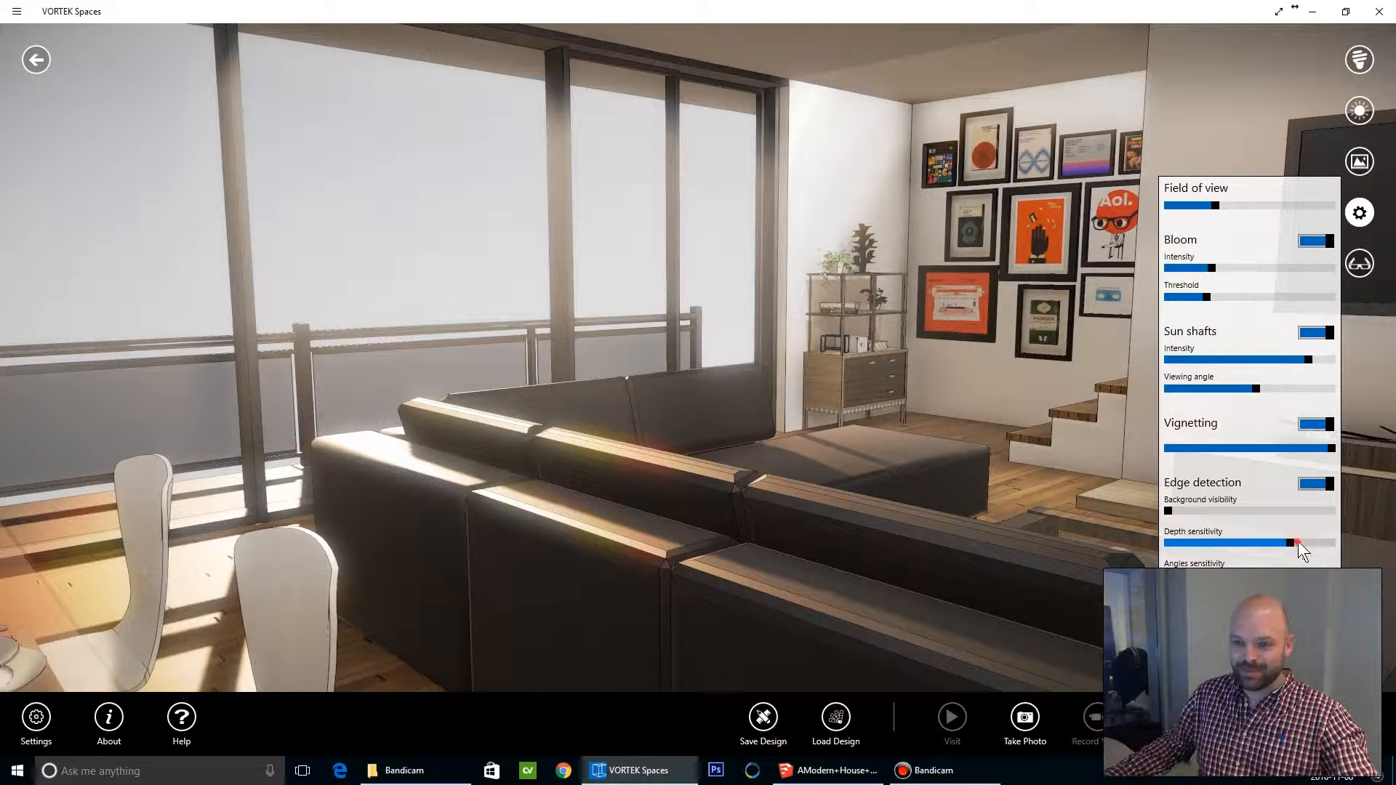
left_click_drag(1296, 543, 1273, 543)
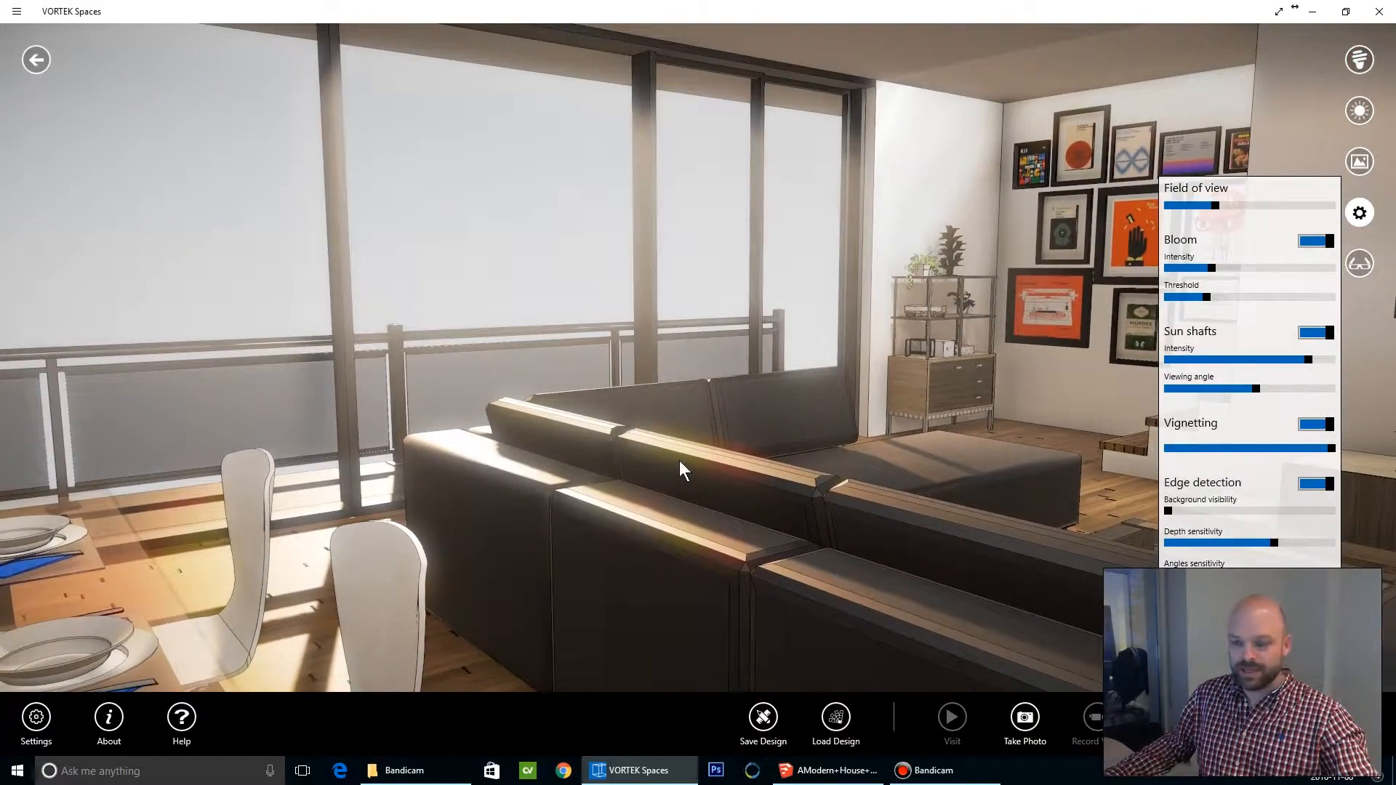
left_click(1318, 483)
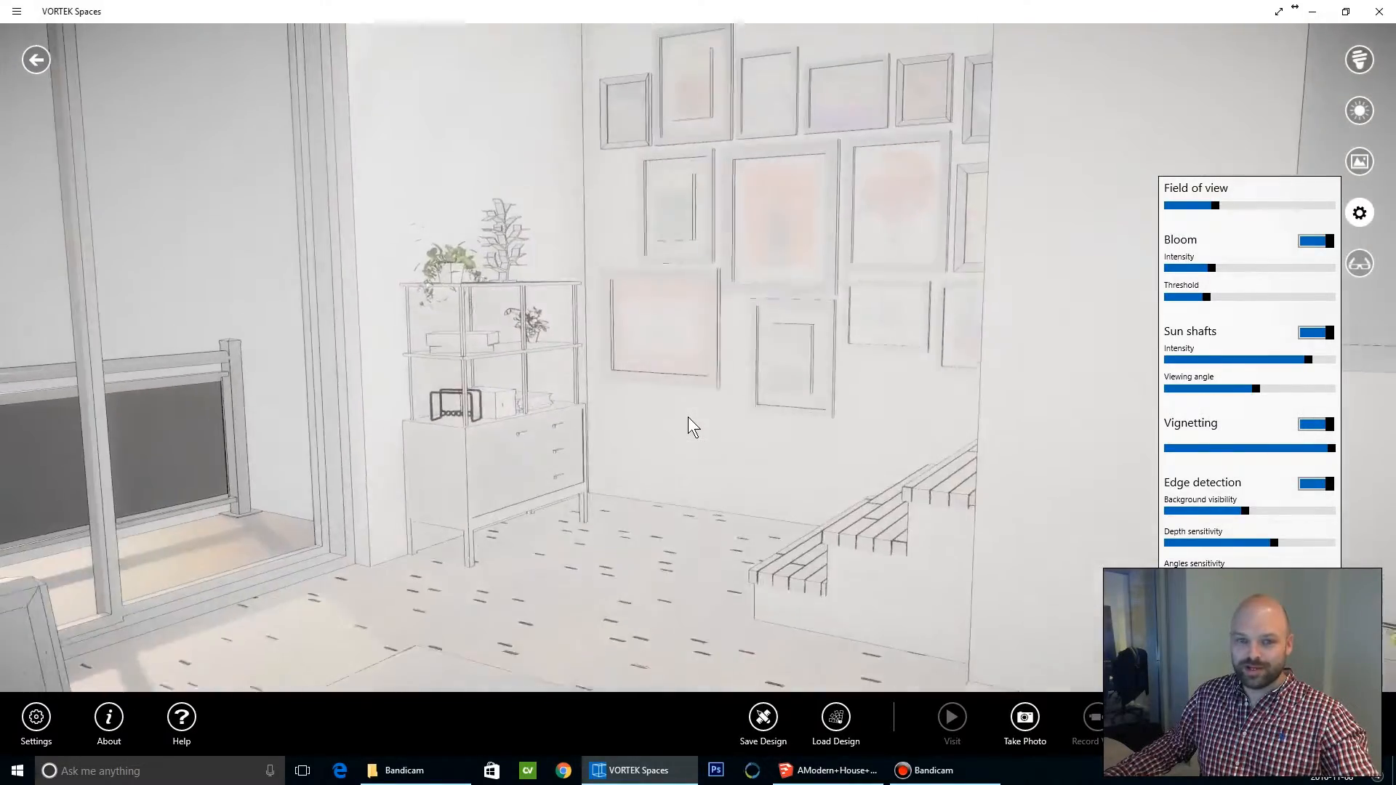
left_click_drag(694, 425, 638, 386)
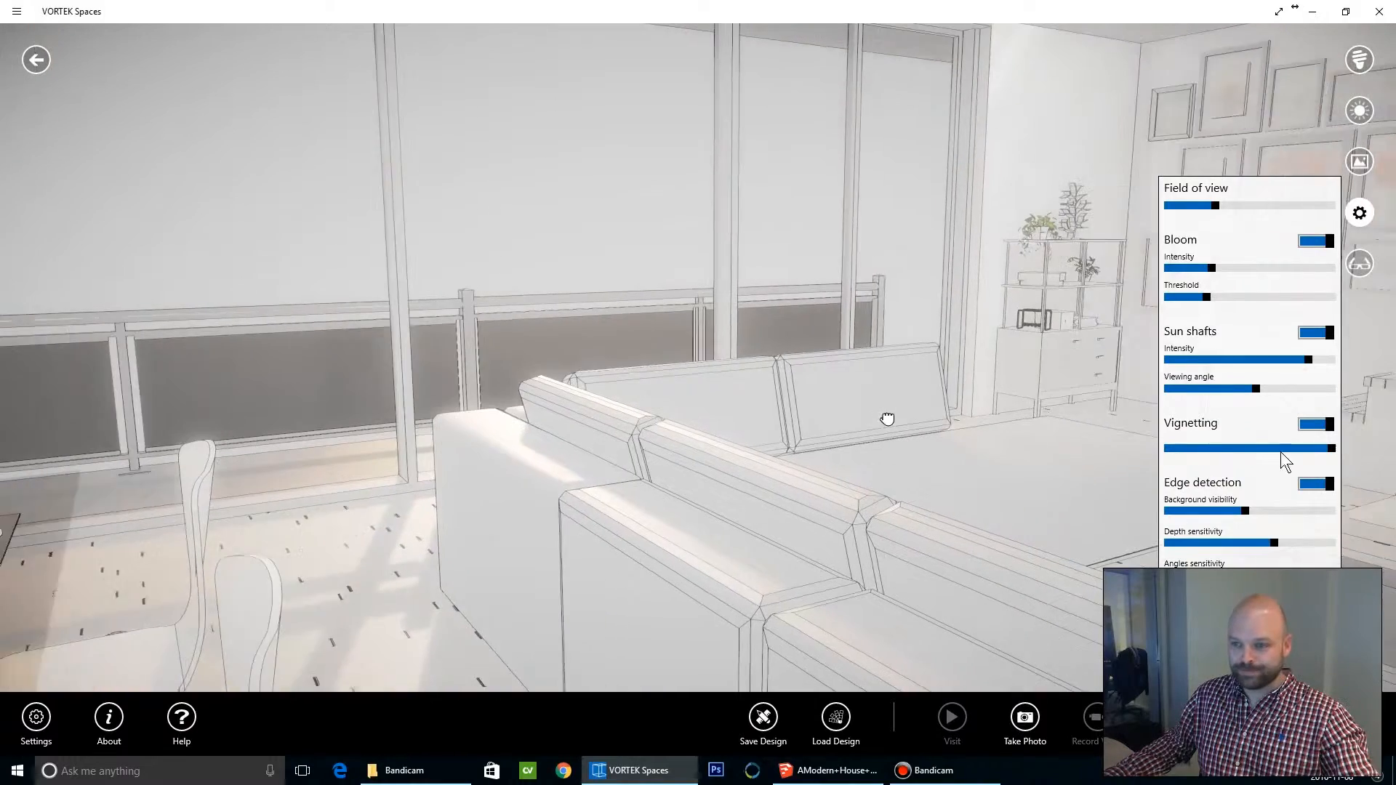
left_click(1316, 483)
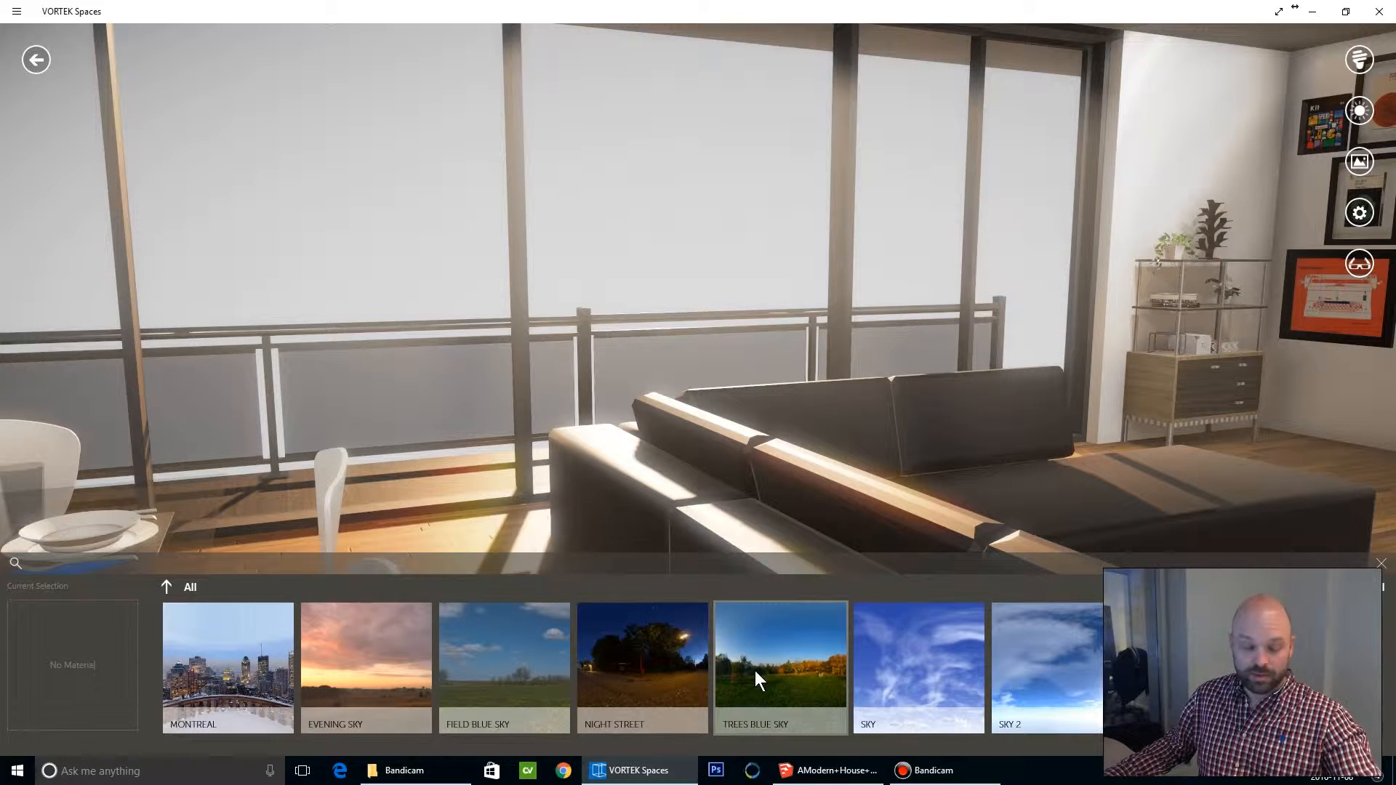
mouse_move(366, 667)
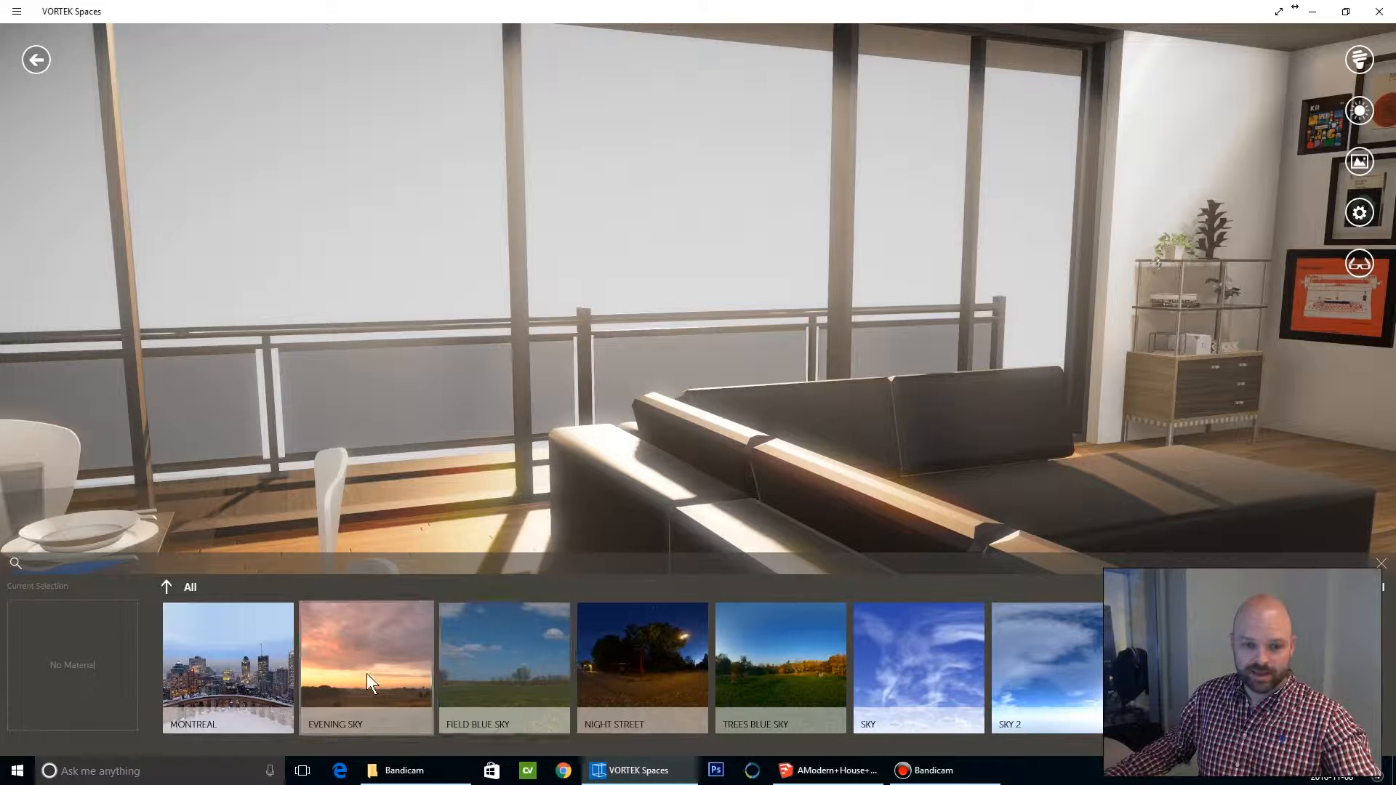
- Apply the Evening Sky skybox, view the sunset windows, and reopen camera effects settings
left_click(365, 667)
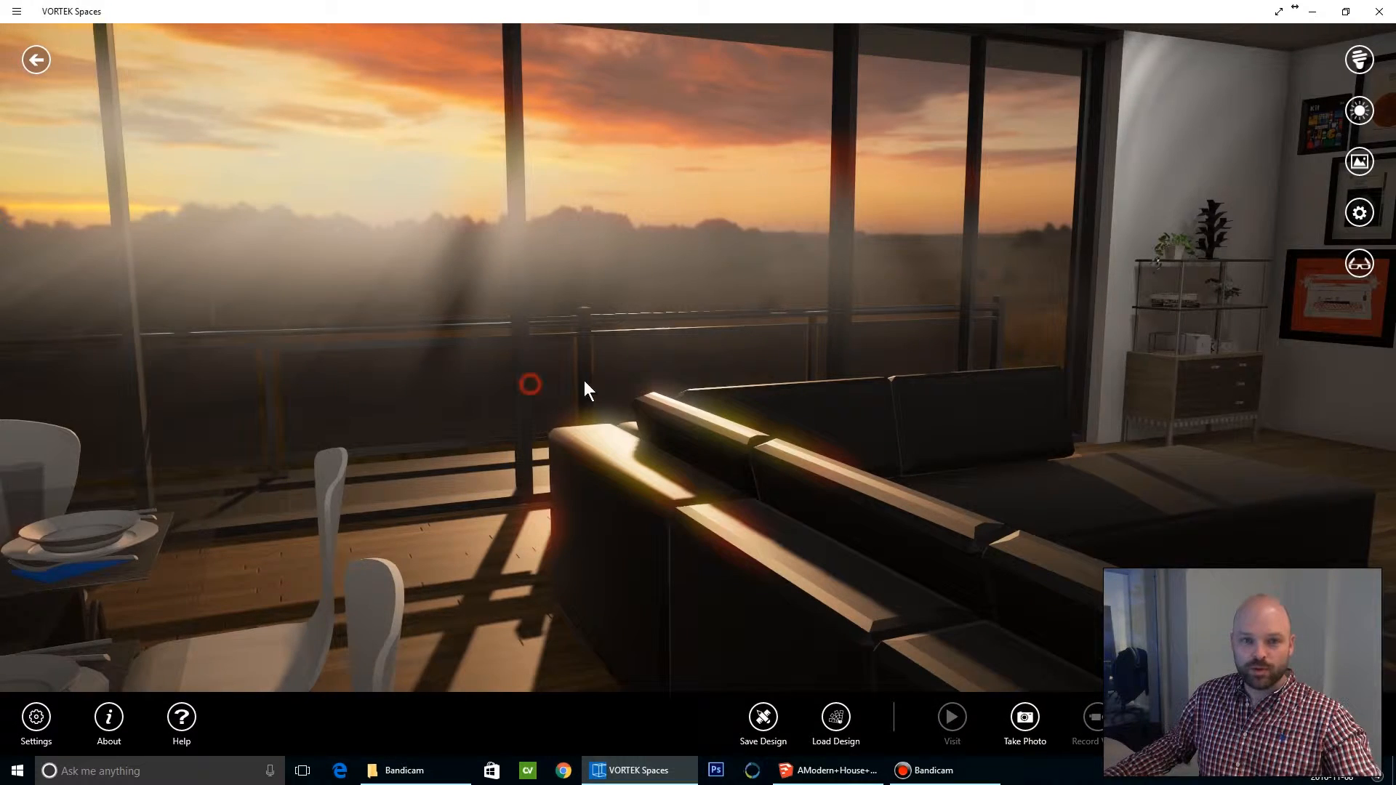
left_click_drag(587, 389, 815, 394)
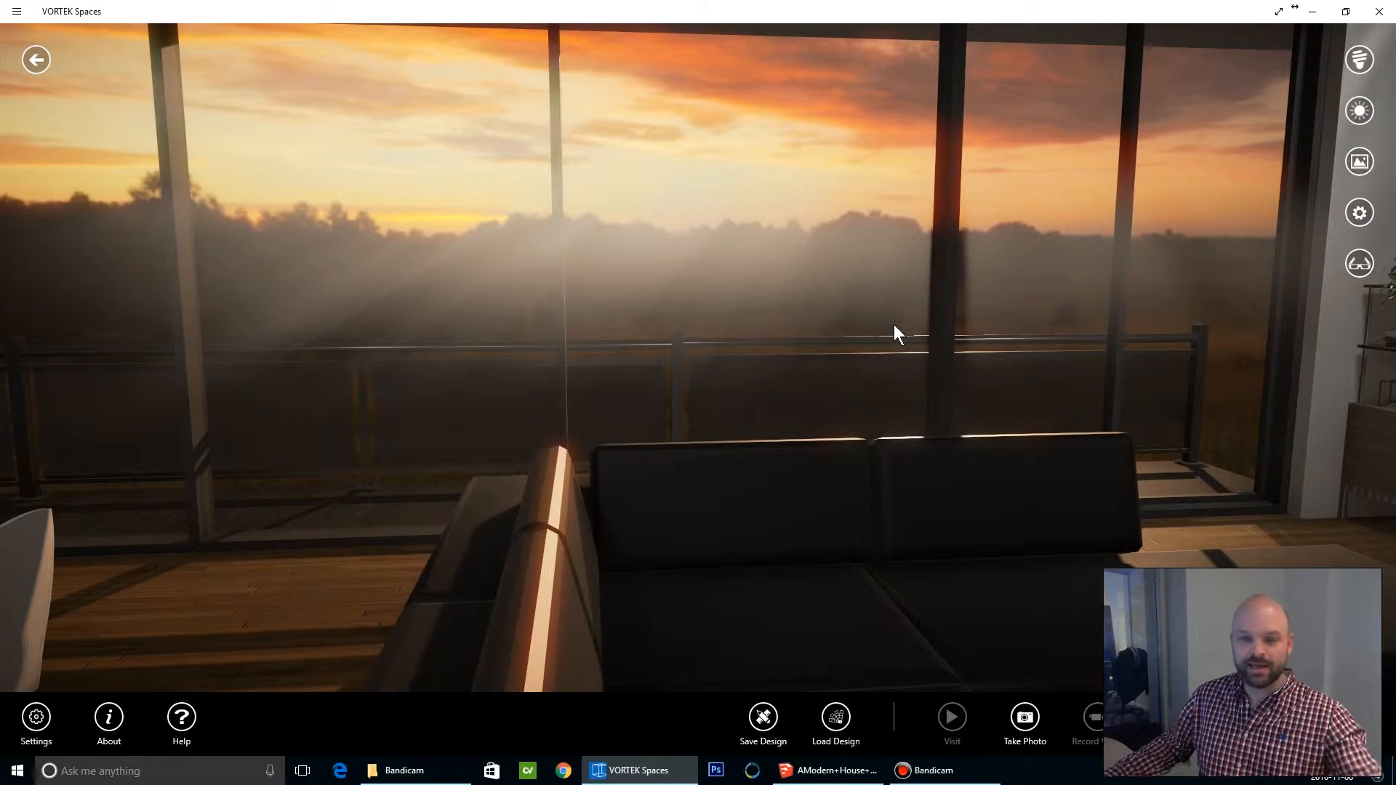
mouse_move(694, 383)
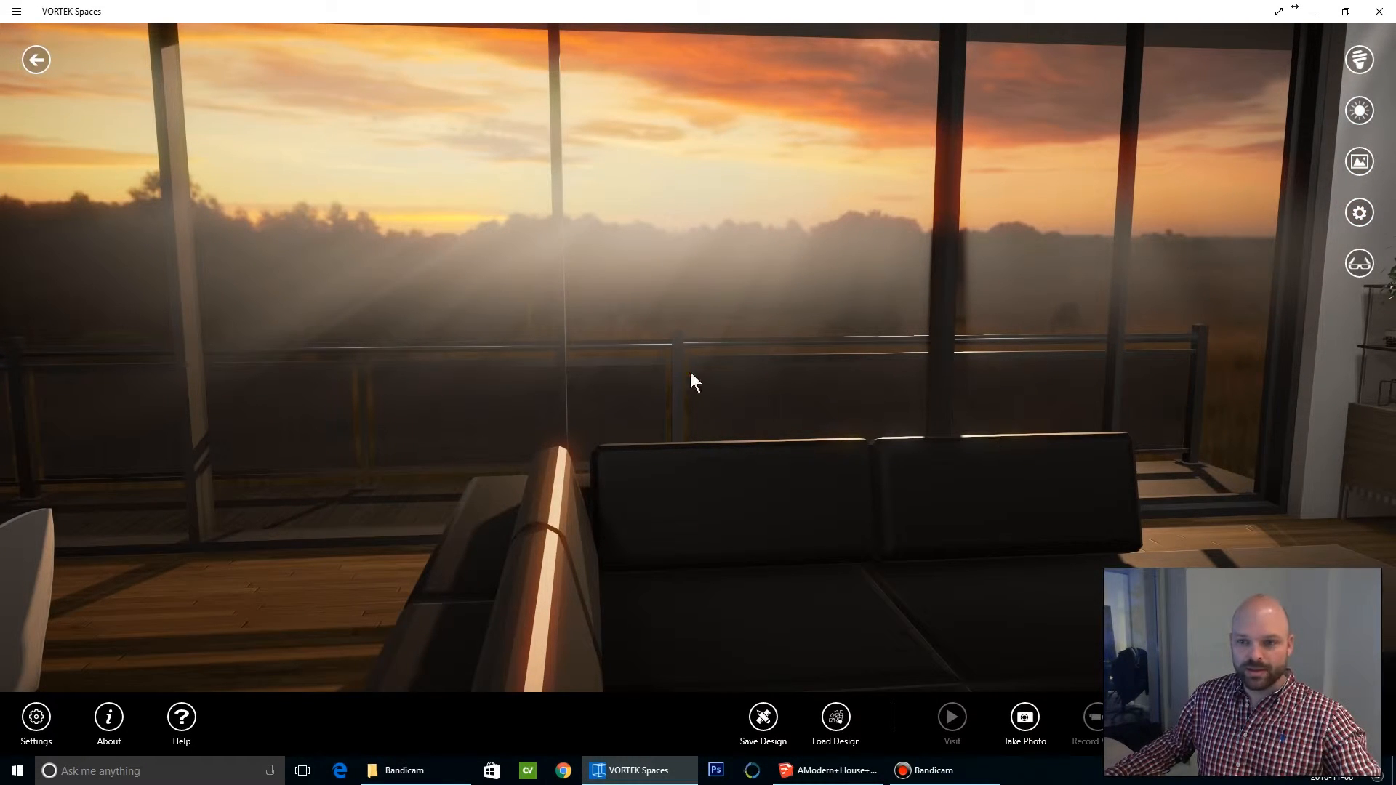
left_click(1359, 213)
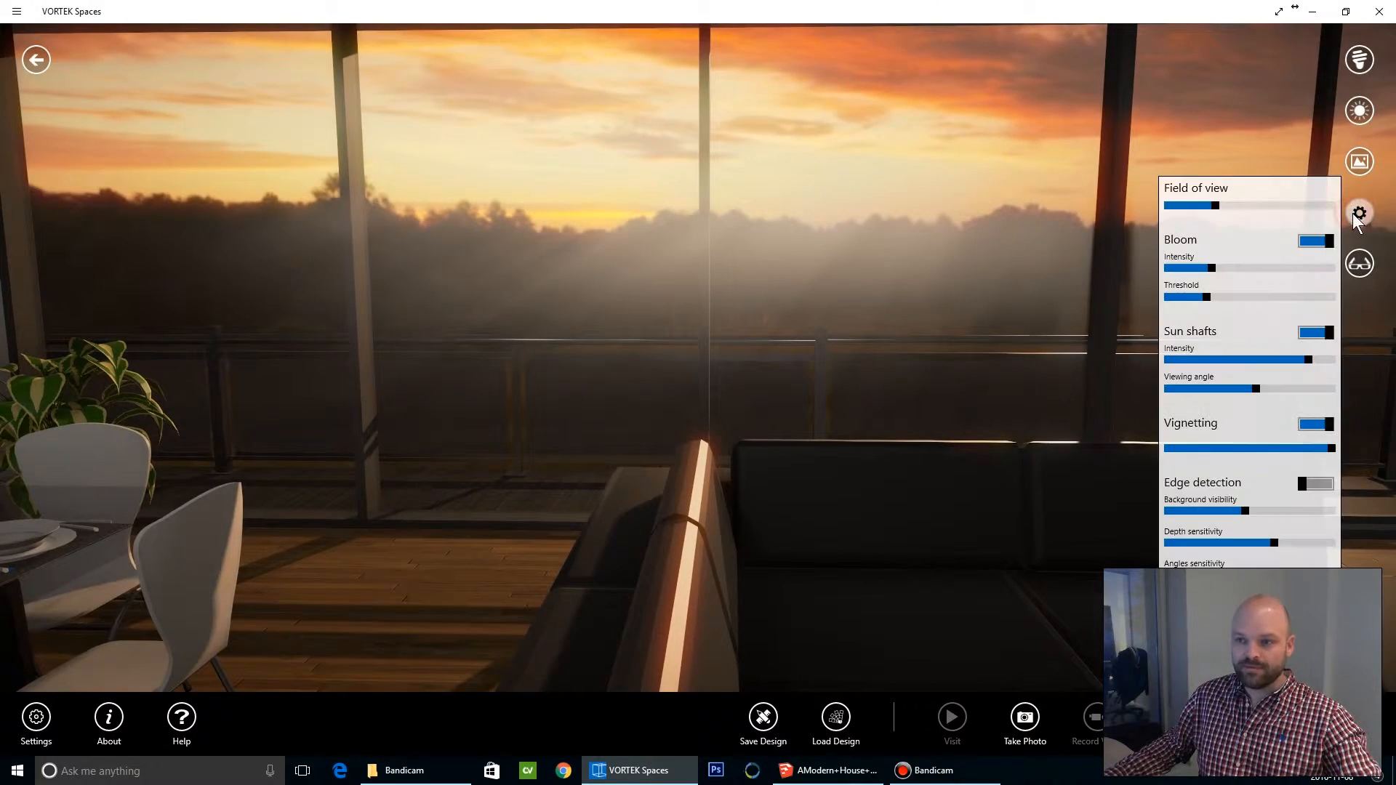